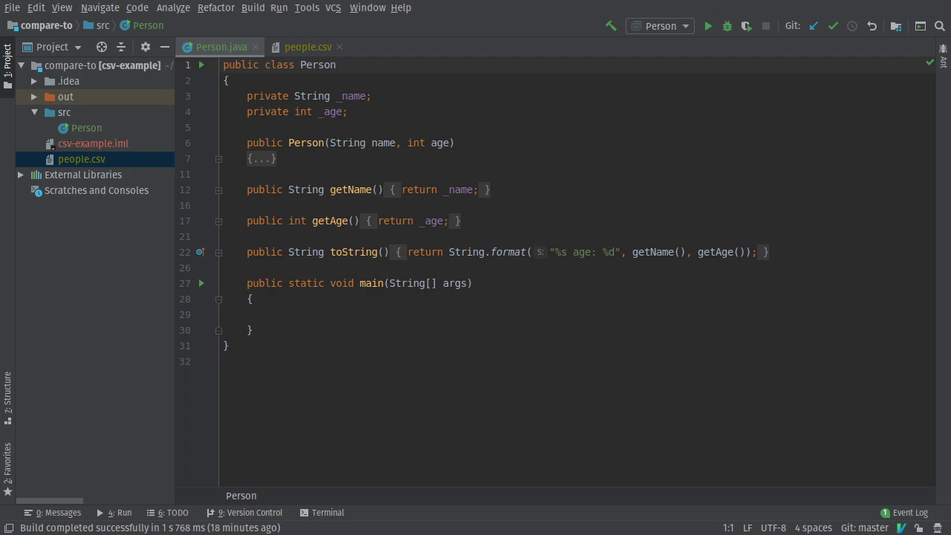
Step: Open people.csv and dismiss the CSV plugin installation suggestion
{"action": "left_click", "coordinate": [306, 46]}
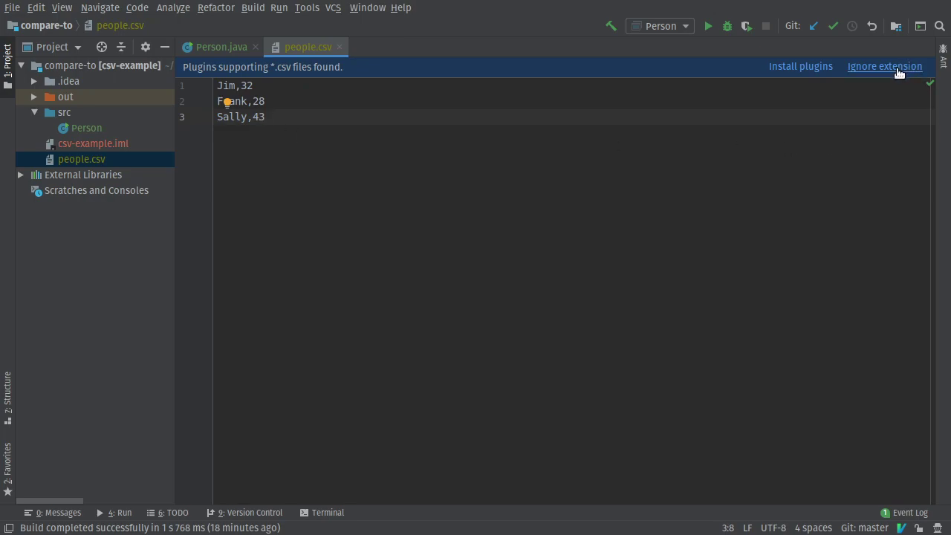
{"action": "left_click", "coordinate": [884, 66]}
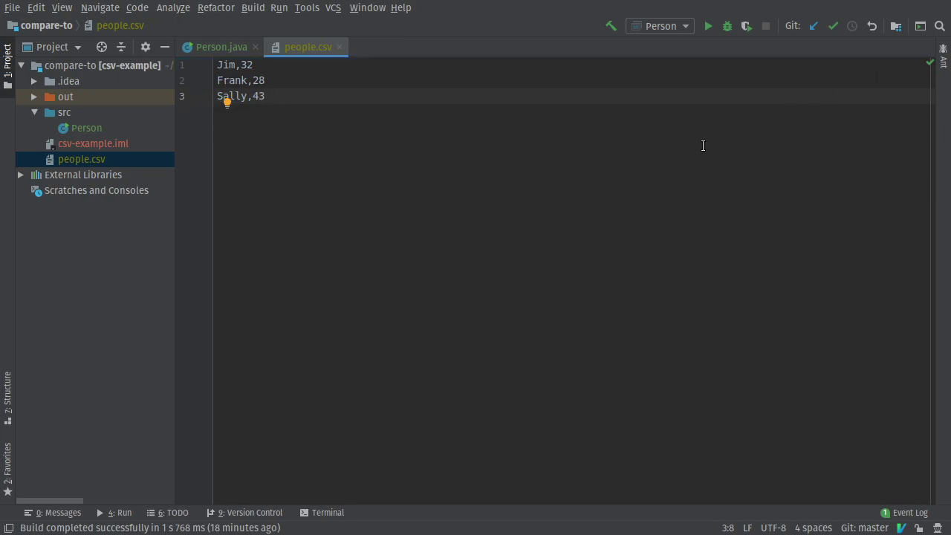
{"action": "left_click", "coordinate": [220, 47]}
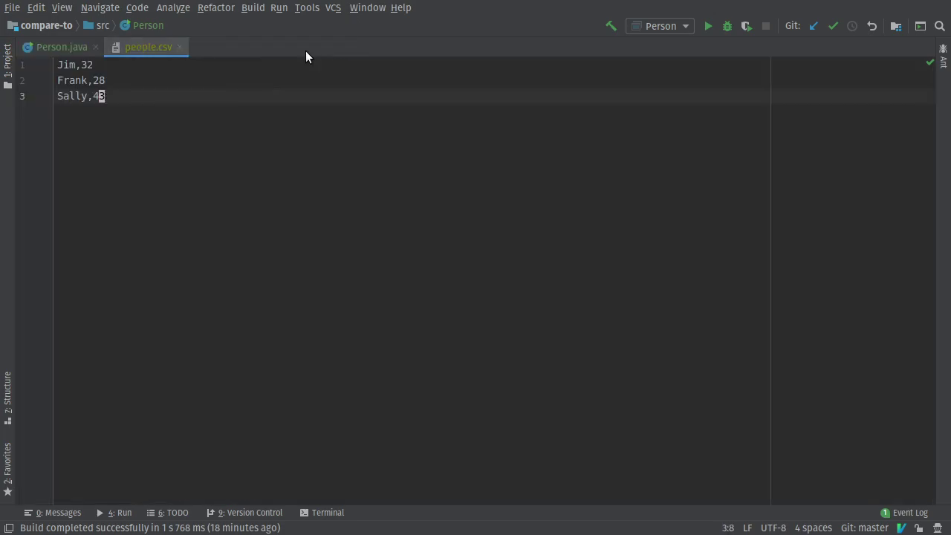
Step: Return to Person.java with two blank lines added at the top
{"action": "left_click", "coordinate": [7, 56]}
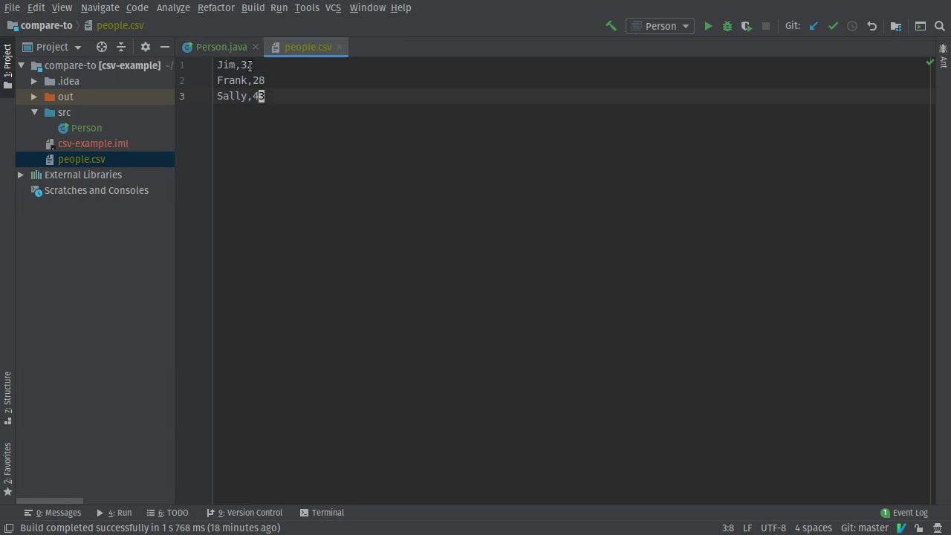
{"action": "type", "text": "2"}
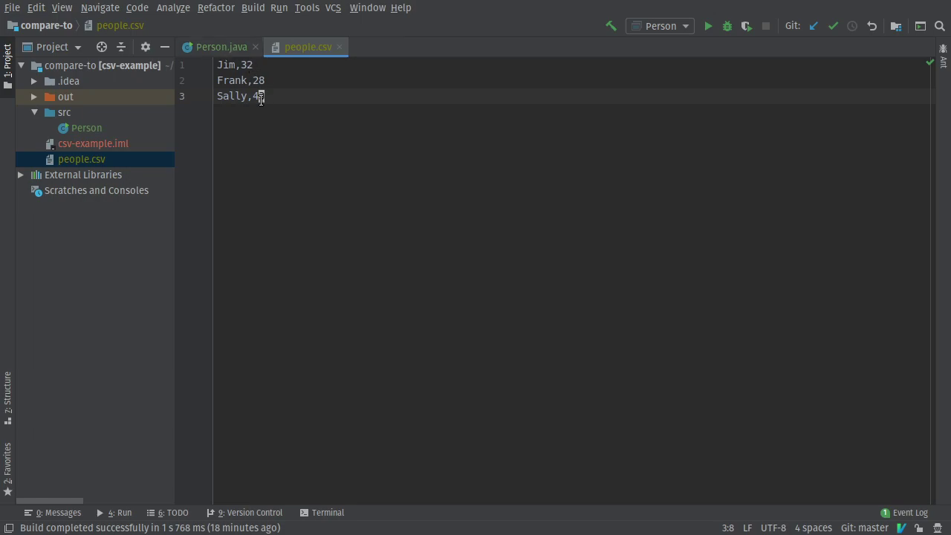
{"action": "left_click", "coordinate": [219, 47]}
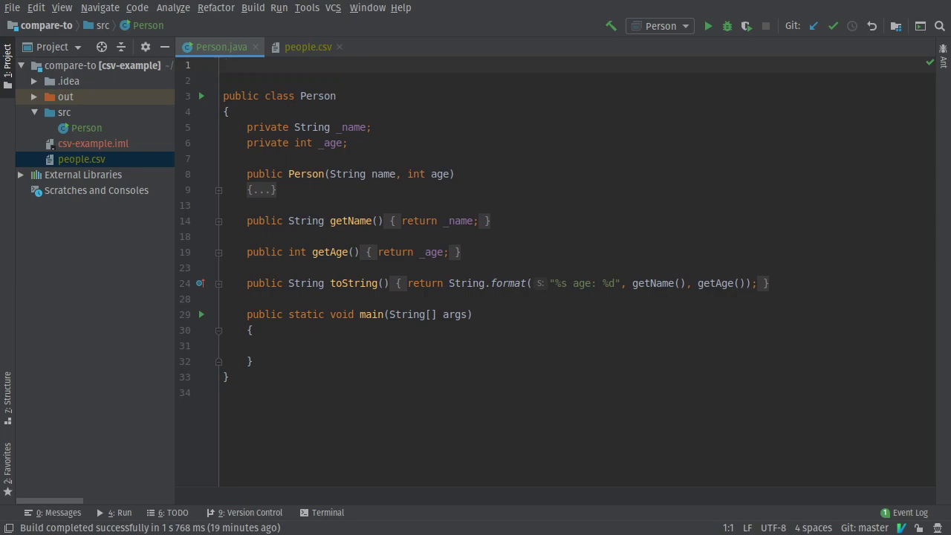
Step: Add imports for java.util.ArrayList, java.util.Scanner and java.io.File to Person.java
{"action": "type", "text": "import"}
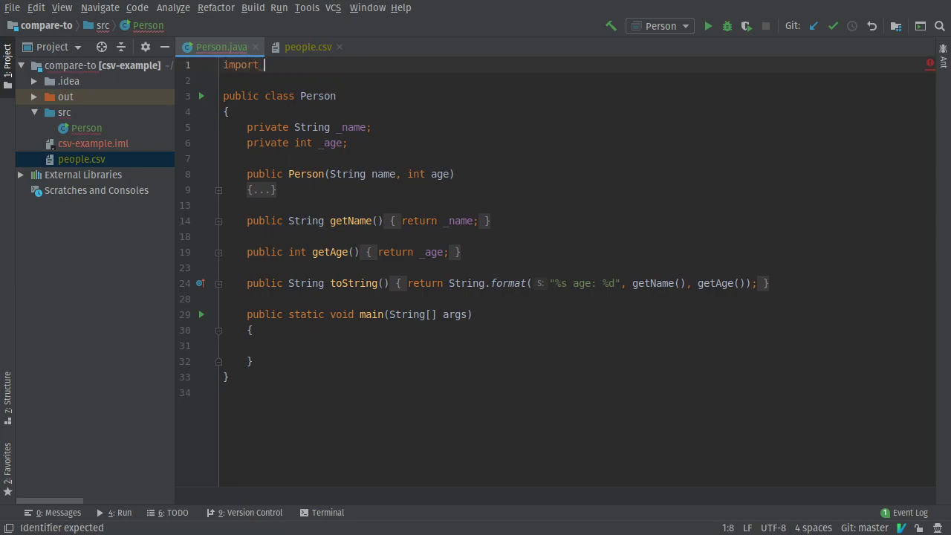
{"action": "type", "text": "java.util"}
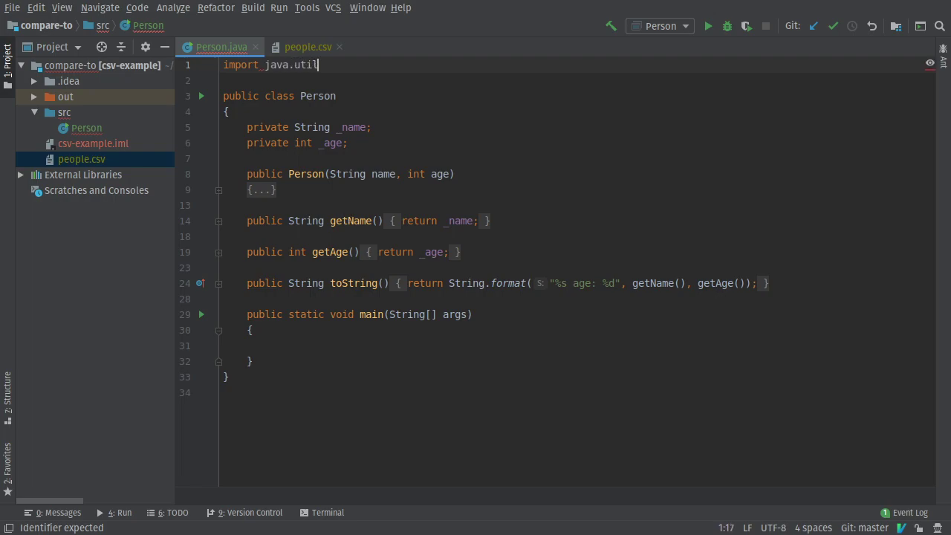
{"action": "type", "text": ".ArrayList;"}
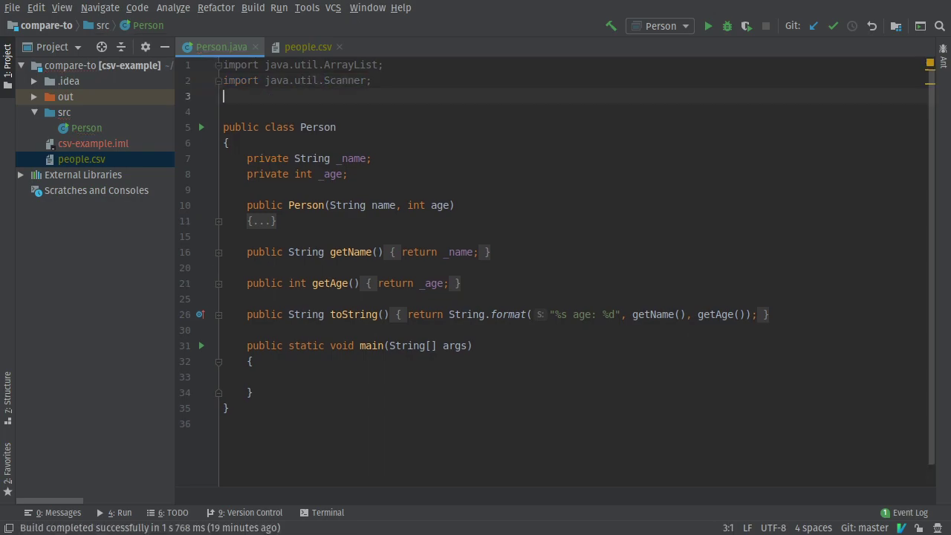
{"action": "type", "text": "import java.io"}
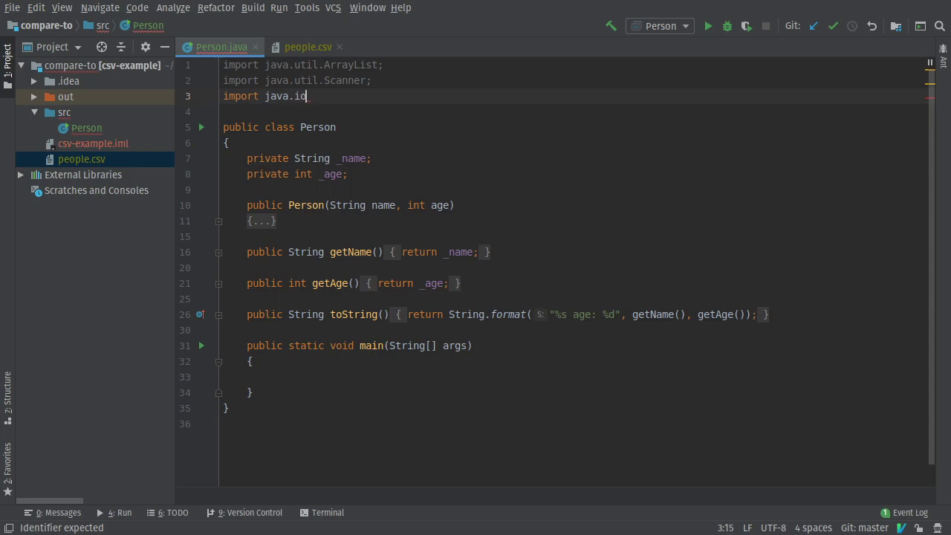
{"action": "type", "text": ".File;"}
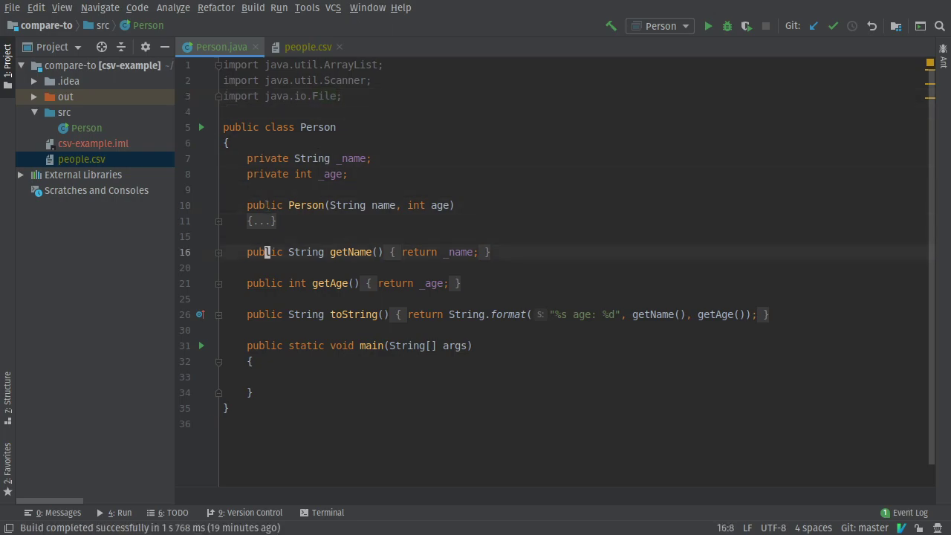
{"action": "left_click", "coordinate": [250, 361]}
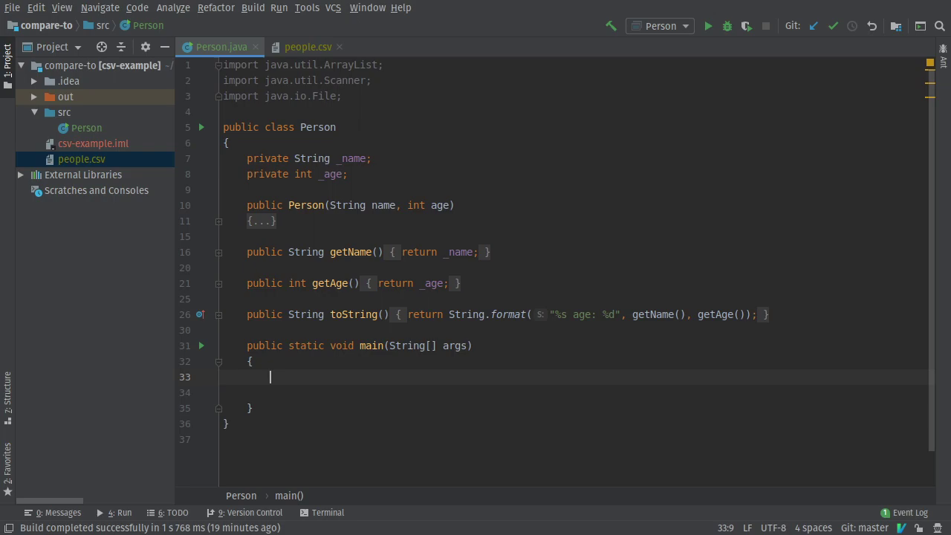
Step: Declare `ArrayList<Person> people = new ArrayList<>();` inside main
{"action": "type", "text": "Array"}
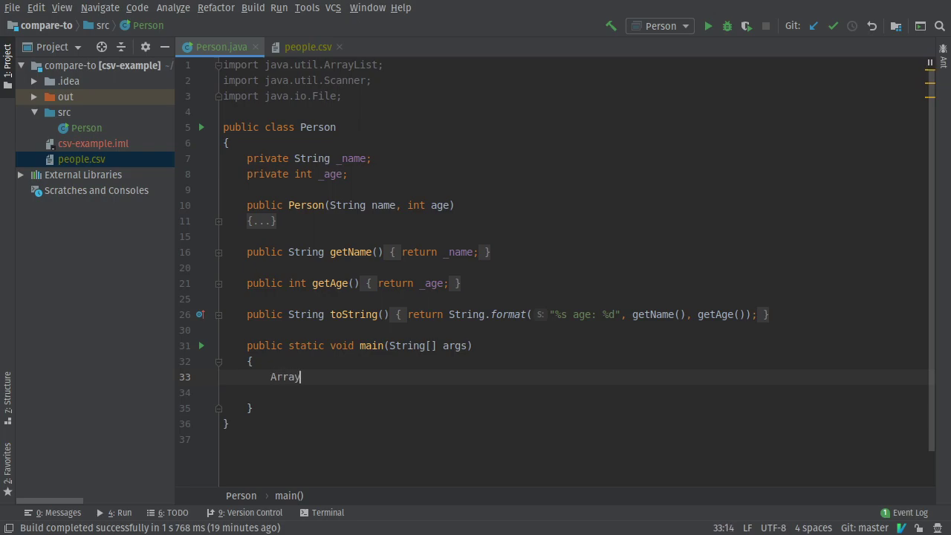
{"action": "type", "text": "List<>"}
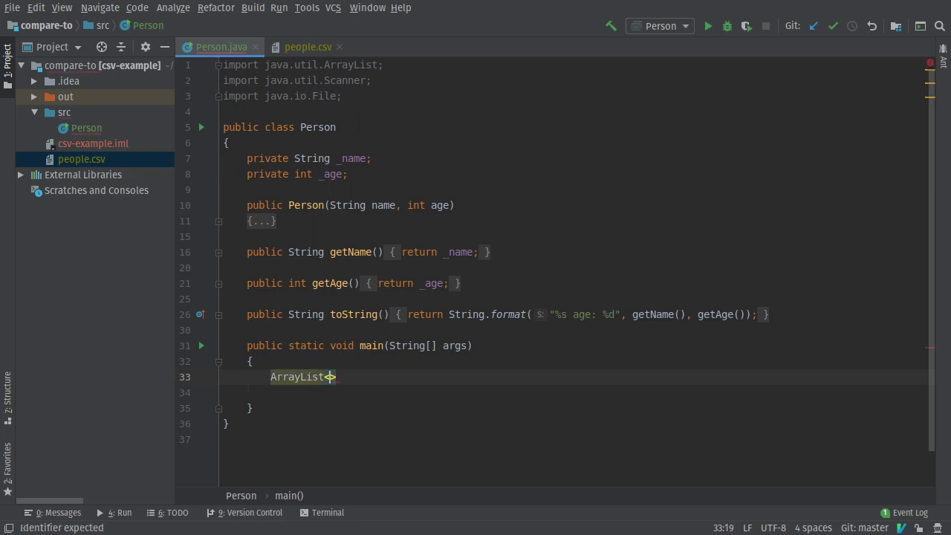
{"action": "type", "text": "<Person>"}
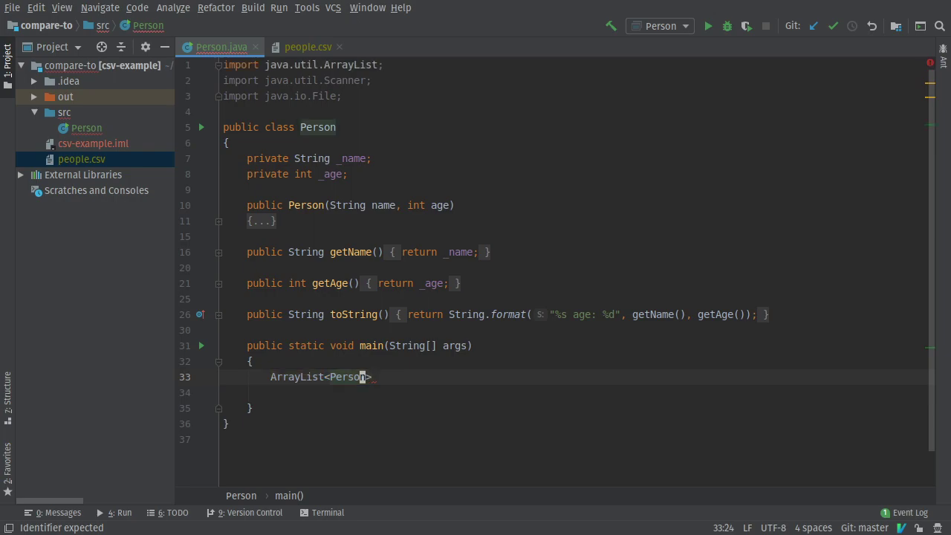
{"action": "type", "text": "peop"}
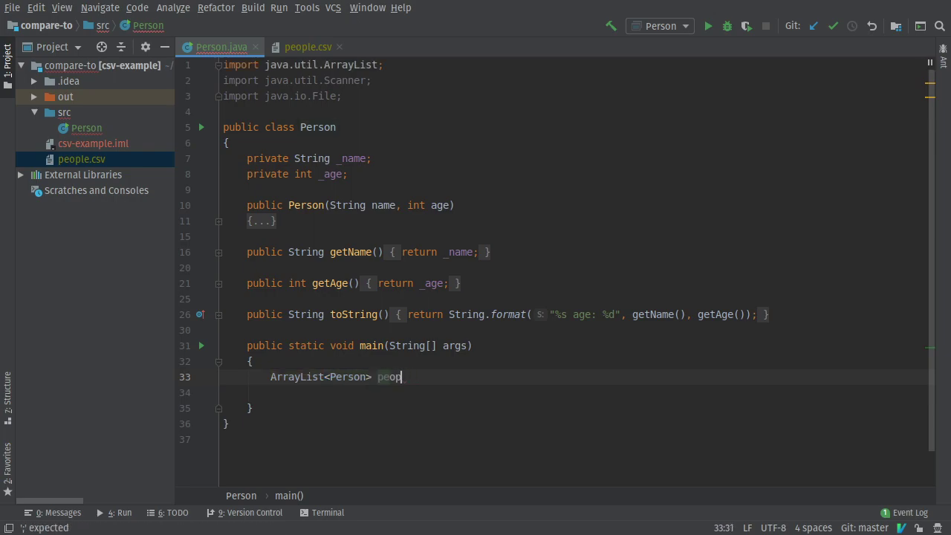
{"action": "type", "text": "le = new"}
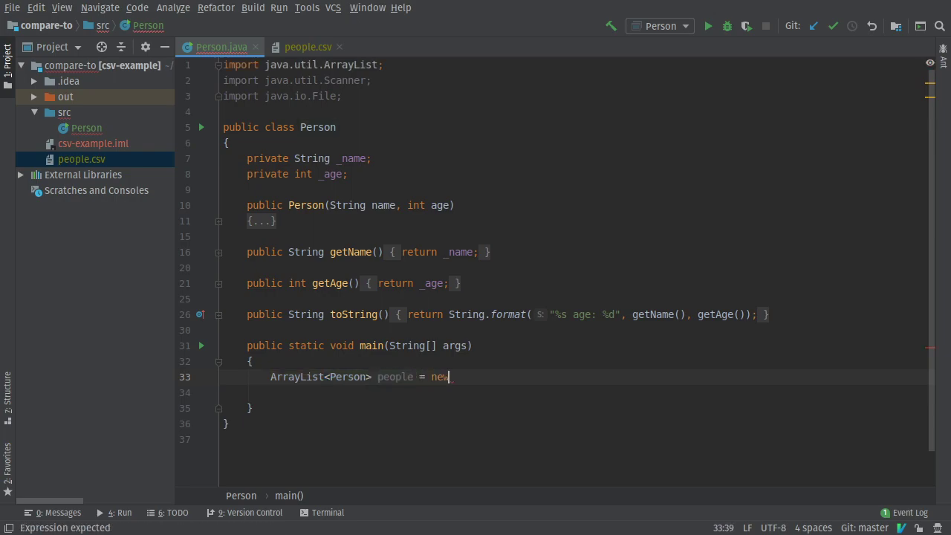
{"action": "type", "text": "ArrayList<>();"}
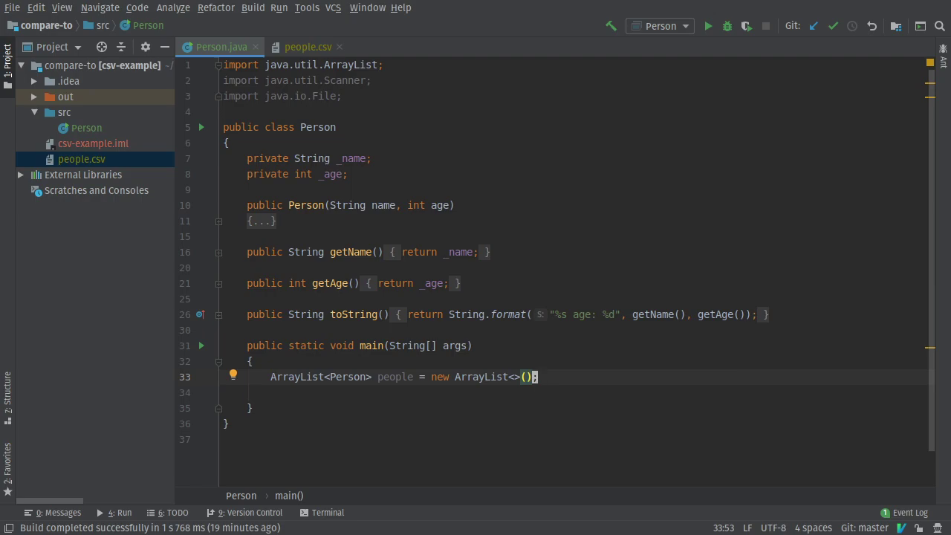
{"action": "key", "text": "Enter"}
{"action": "type", "text": "File people"}
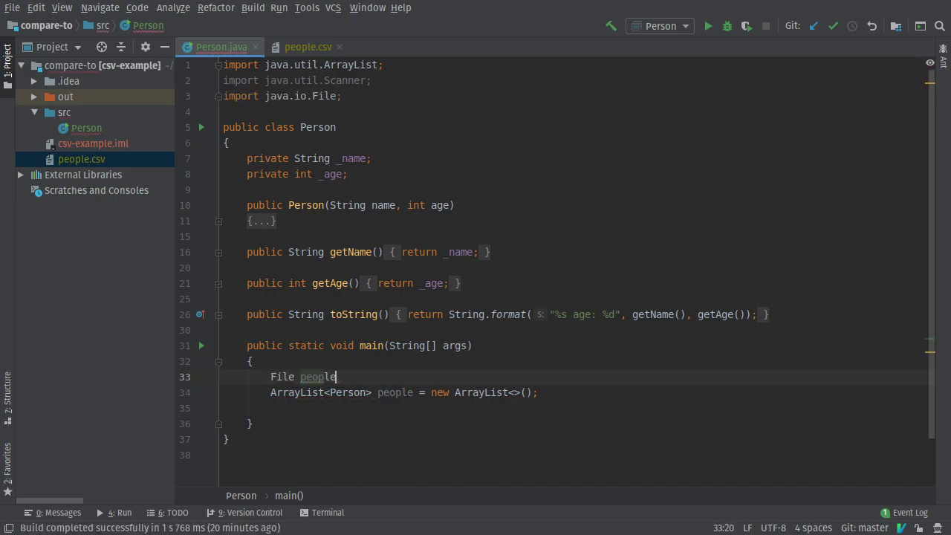
Step: Declare `Scanner input = new Scanner(new File("people.csv"));` above the people list
{"action": "type", "text": "personFi"}
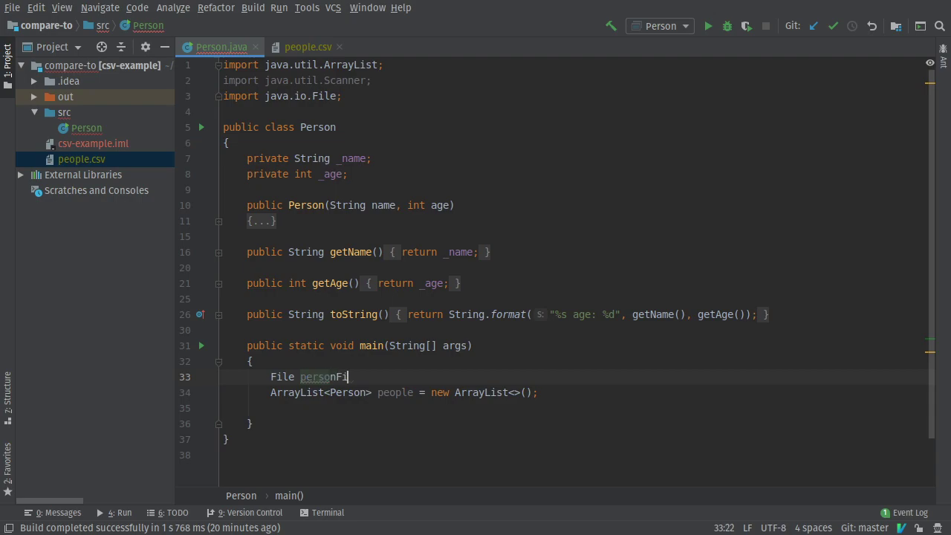
{"action": "type", "text": "le = new"}
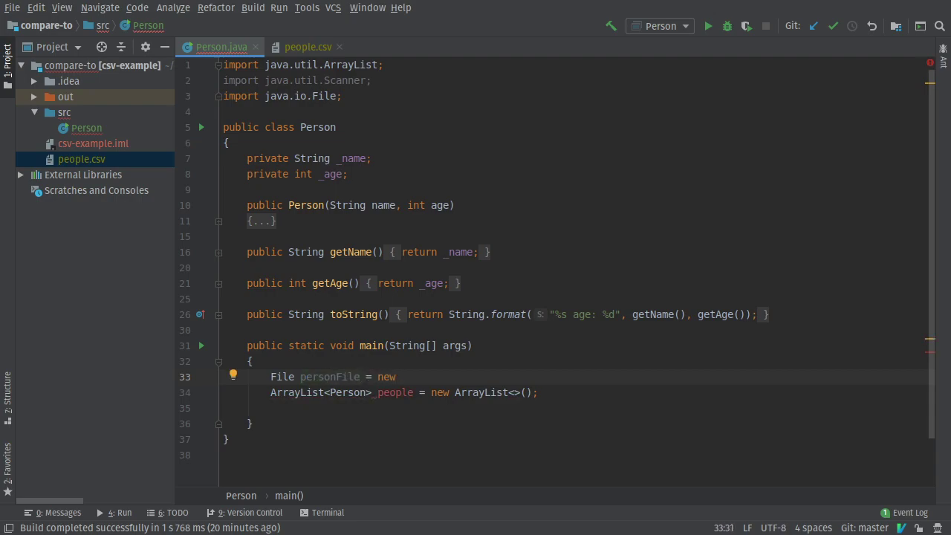
{"action": "type", "text": "File()"}
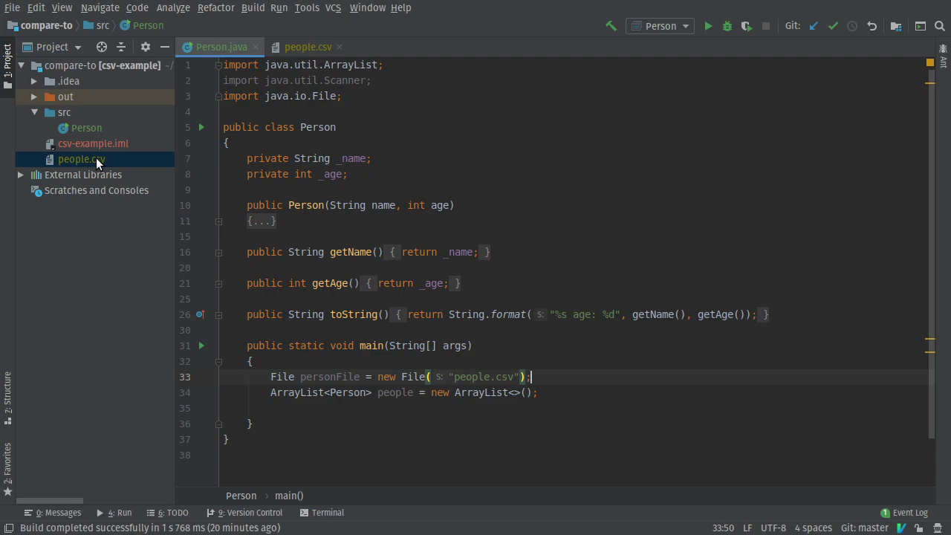
{"action": "left_click", "coordinate": [490, 377]}
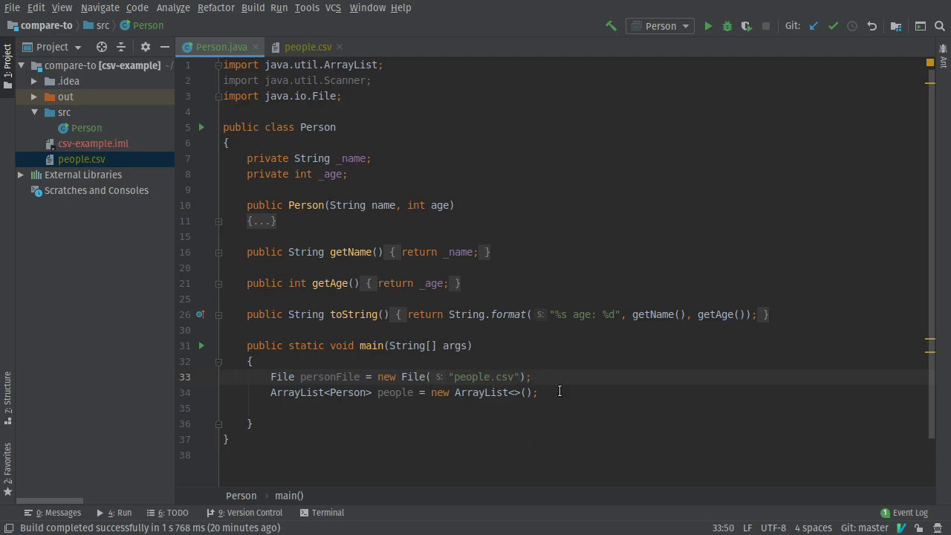
{"action": "key", "text": "enter"}
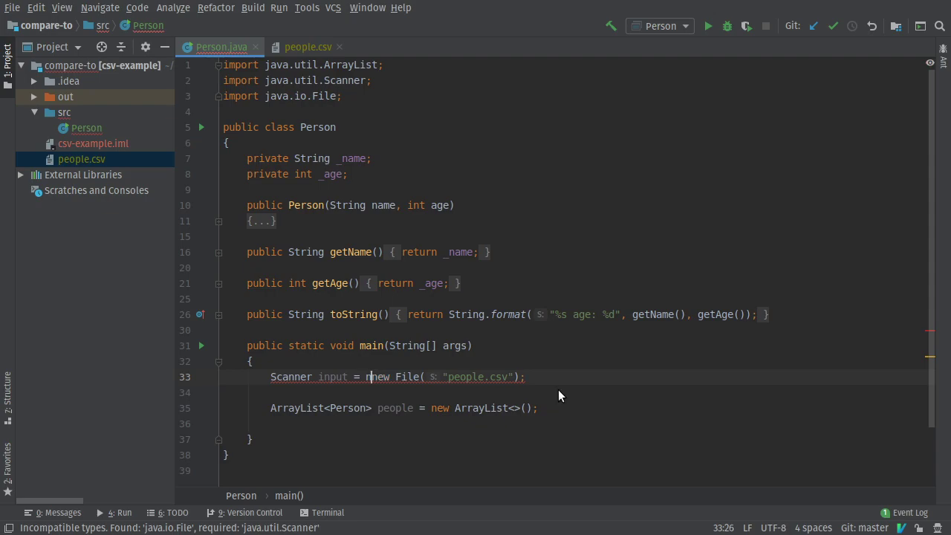
{"action": "type", "text": "Scanner("}
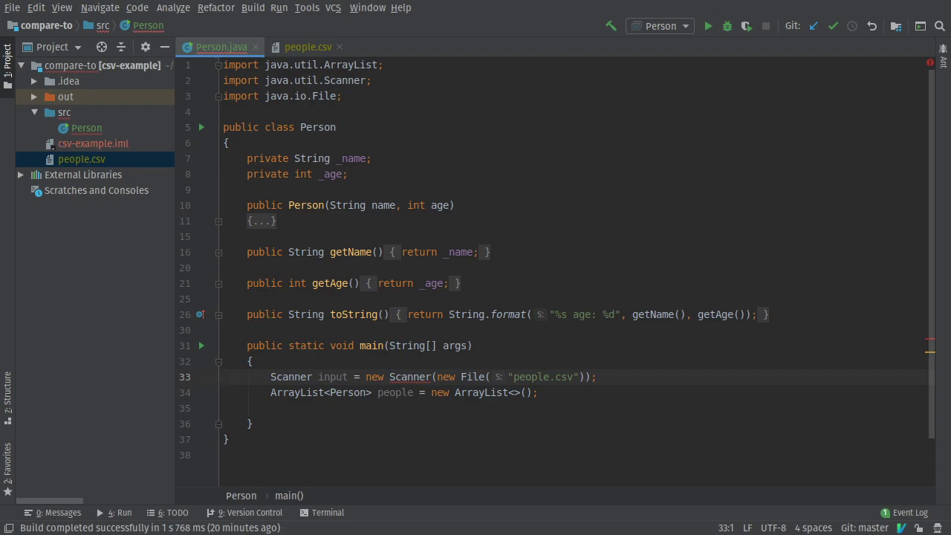
{"action": "mouse_move", "coordinate": [760, 496]}
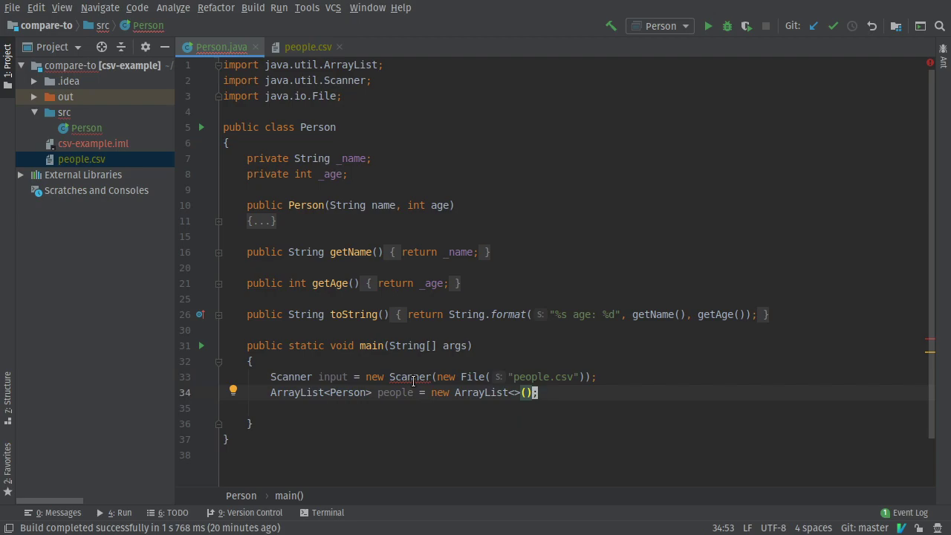
{"action": "left_click", "coordinate": [474, 346]}
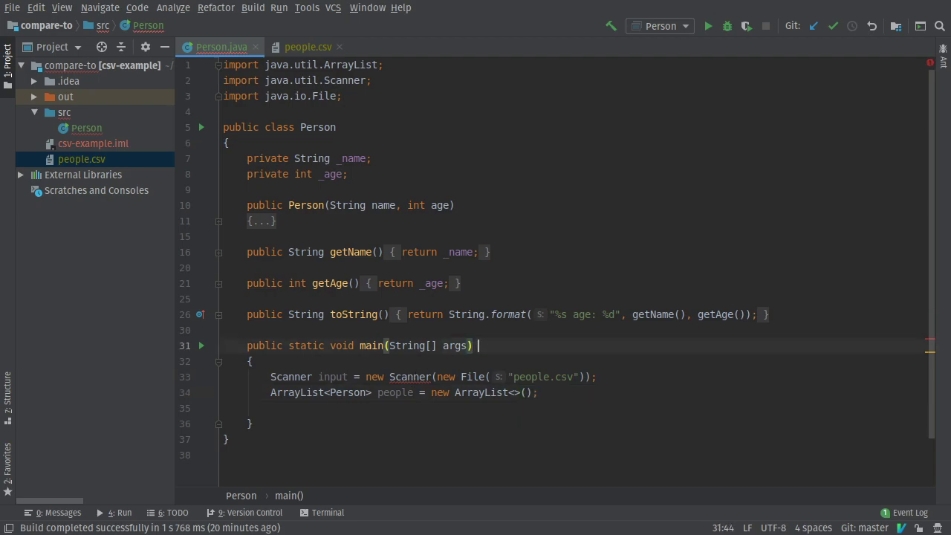
Step: Add `throws FileNotFoundException` to main's signature, accepting the auto-import
{"action": "type", "text": "t"}
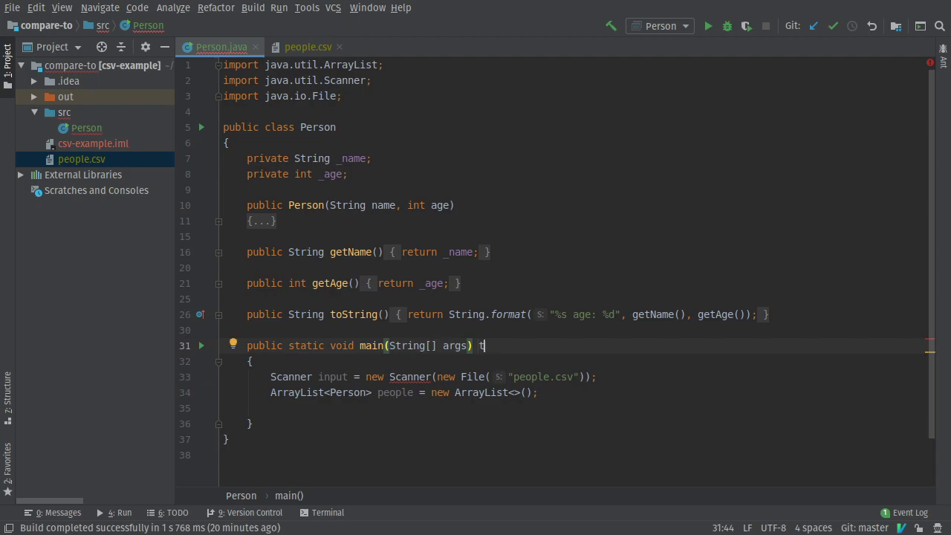
{"action": "type", "text": "hrows"}
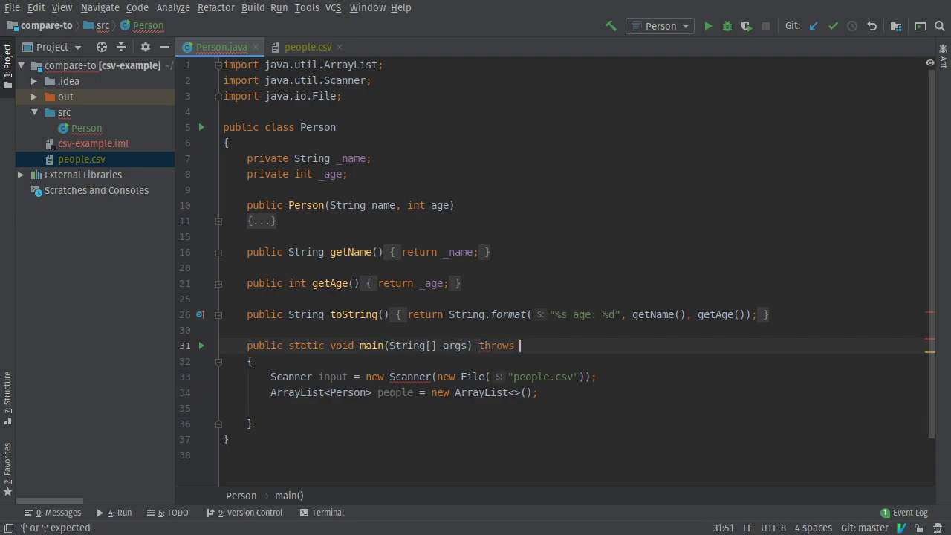
{"action": "type", "text": "FileNotFoundException"}
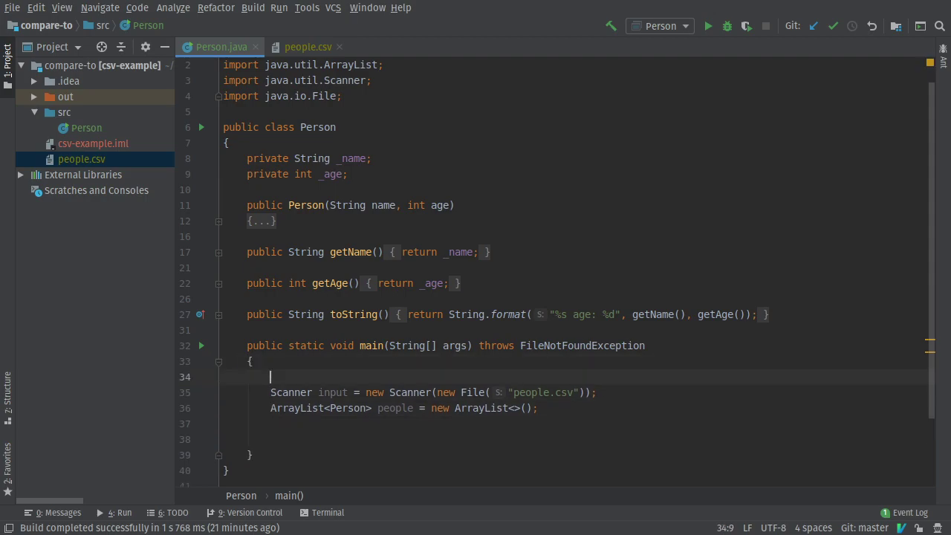
Step: Declare `String name;` and `int age;` in main
{"action": "type", "text": "String name;"}
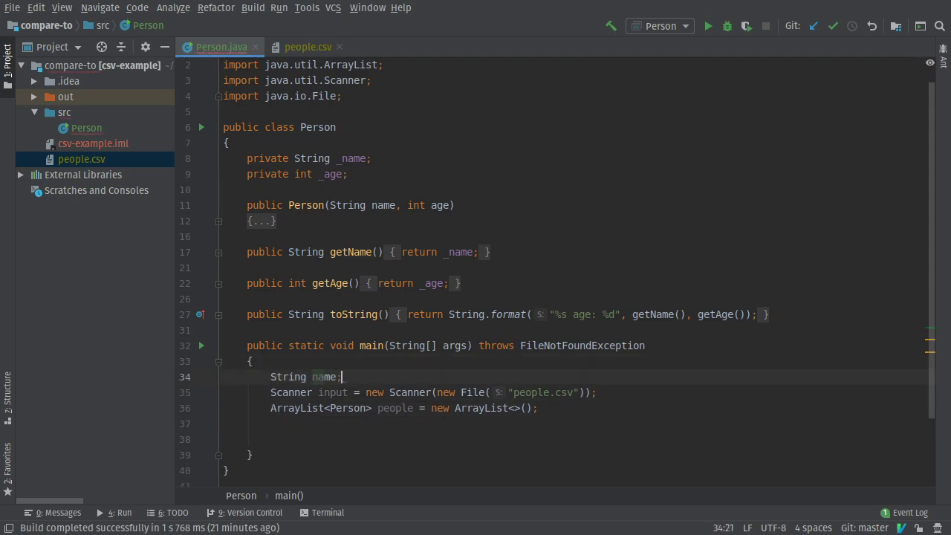
{"action": "type", "text": "int age;"}
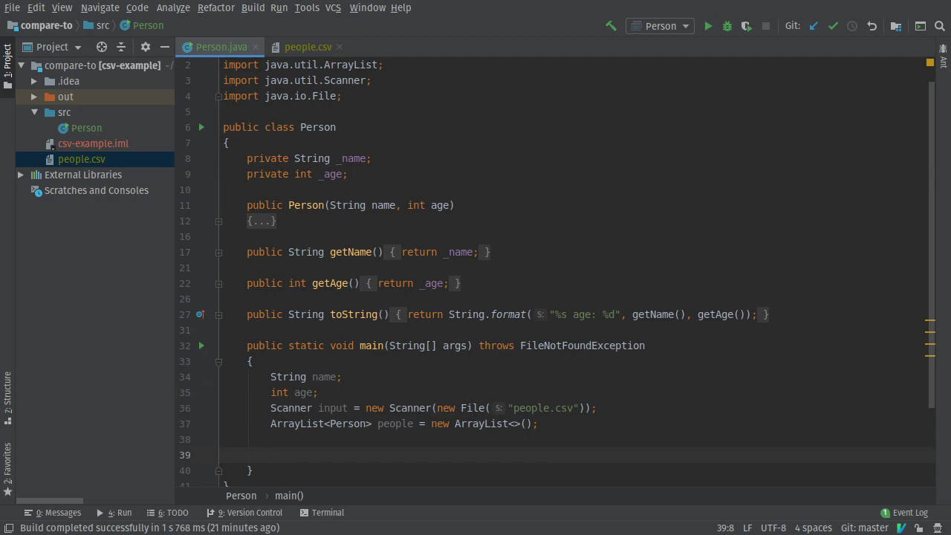
{"action": "type", "text": "s"}
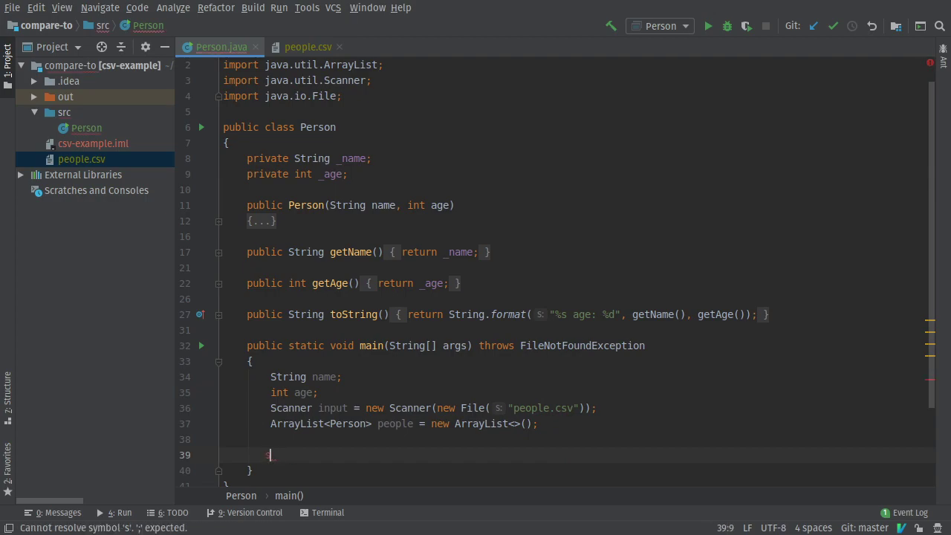
Step: Add the comment `//set the delimiter to comma or newline`
{"action": "type", "text": "//"}
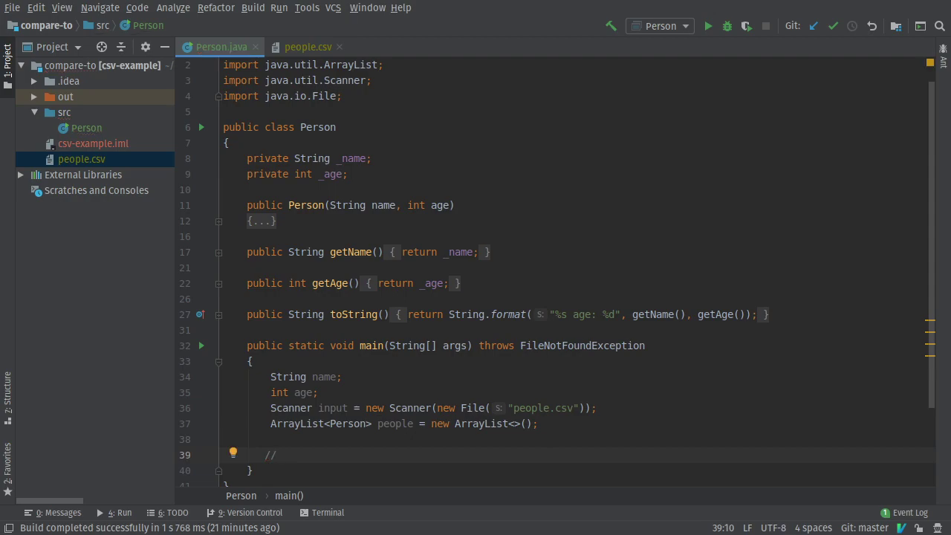
{"action": "type", "text": "set the de"}
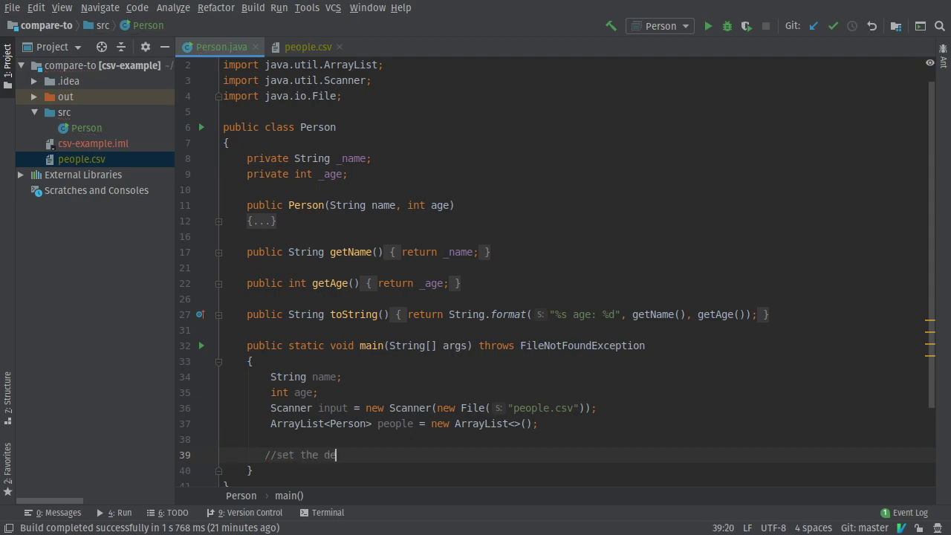
{"action": "type", "text": "liint"}
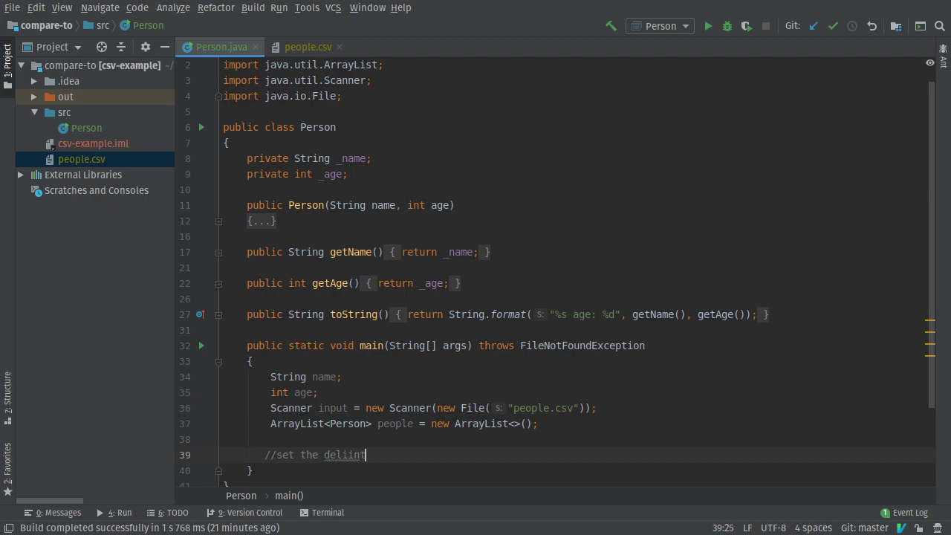
{"action": "type", "text": "delimiet"}
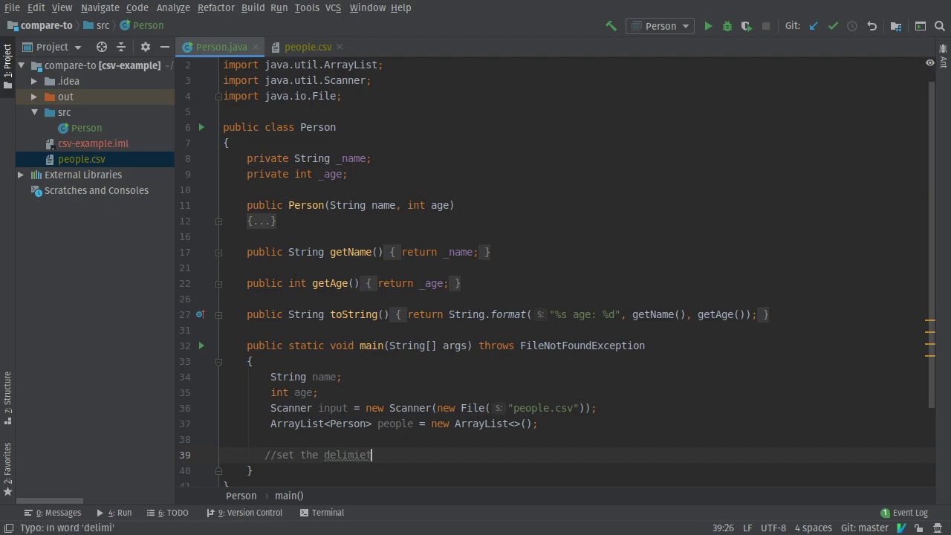
{"action": "type", "text": "r to com"}
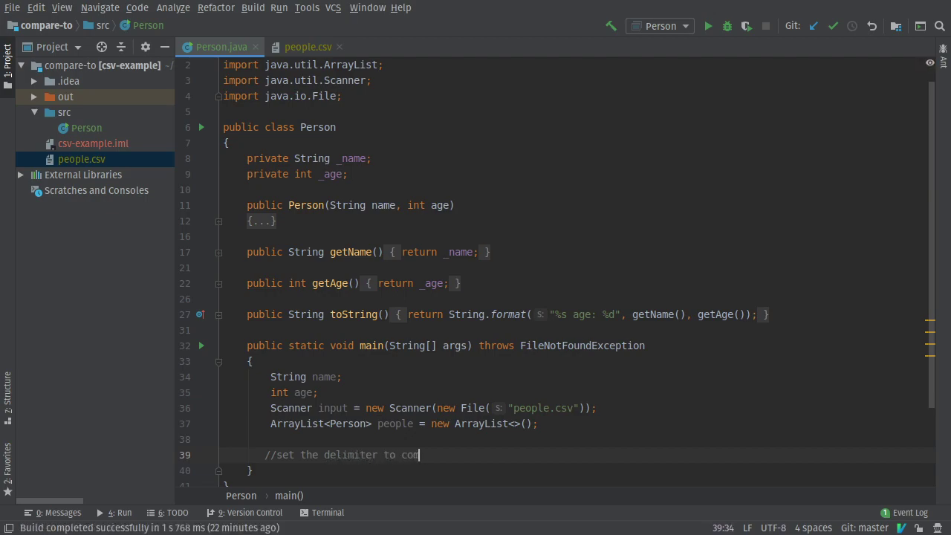
{"action": "type", "text": "ma or newline"}
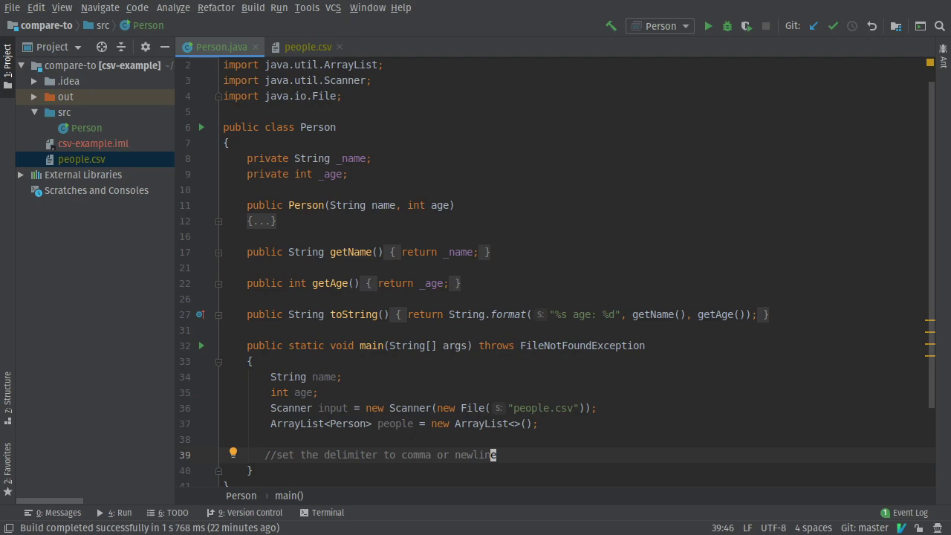
{"action": "mouse_move", "coordinate": [459, 27]}
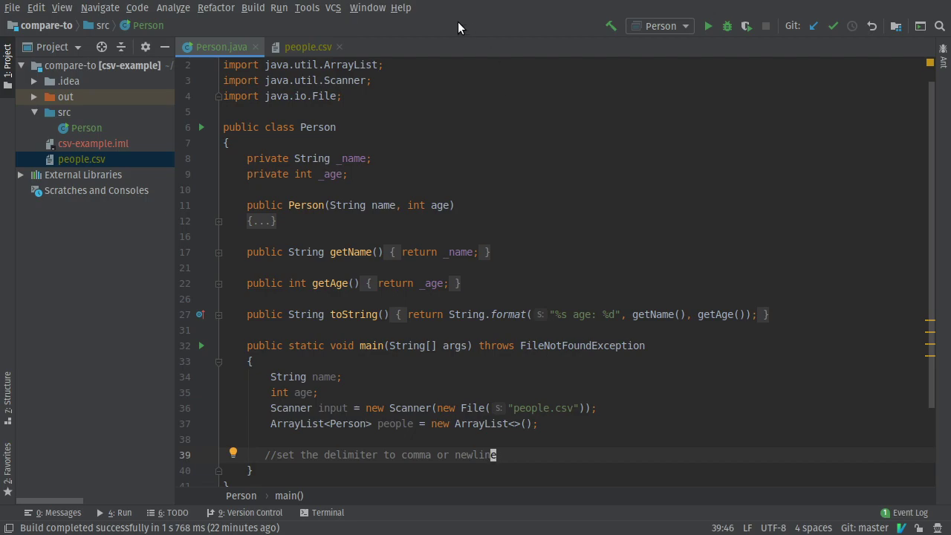
{"action": "left_click", "coordinate": [307, 47]}
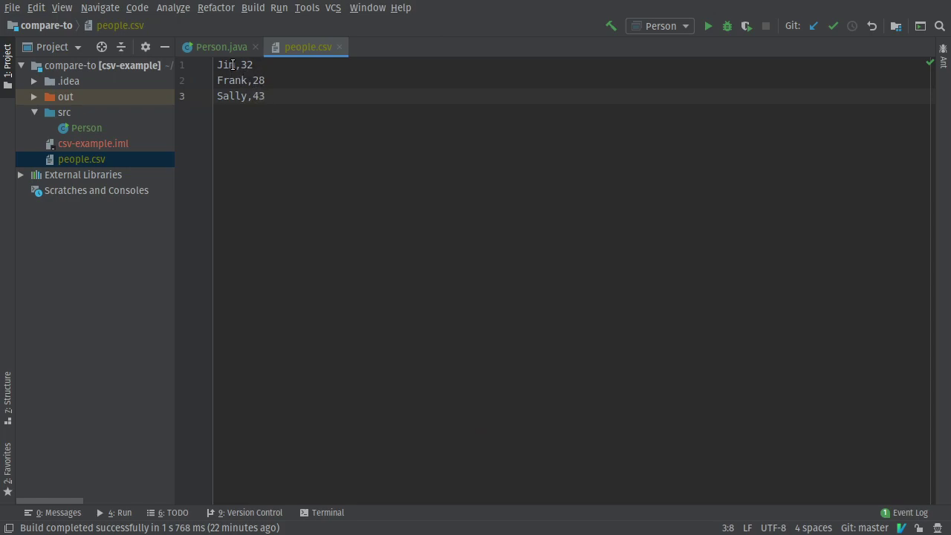
{"action": "double_click", "coordinate": [225, 65]}
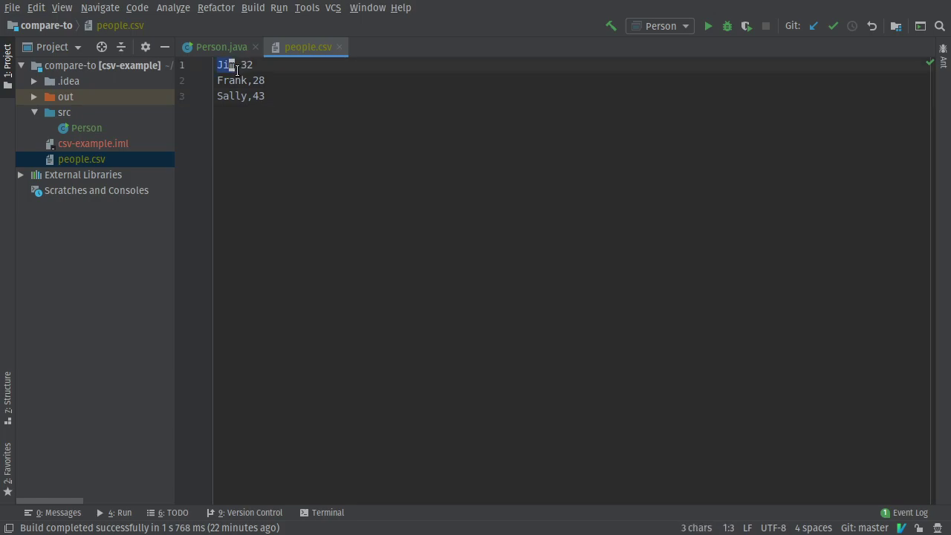
{"action": "left_click", "coordinate": [256, 64]}
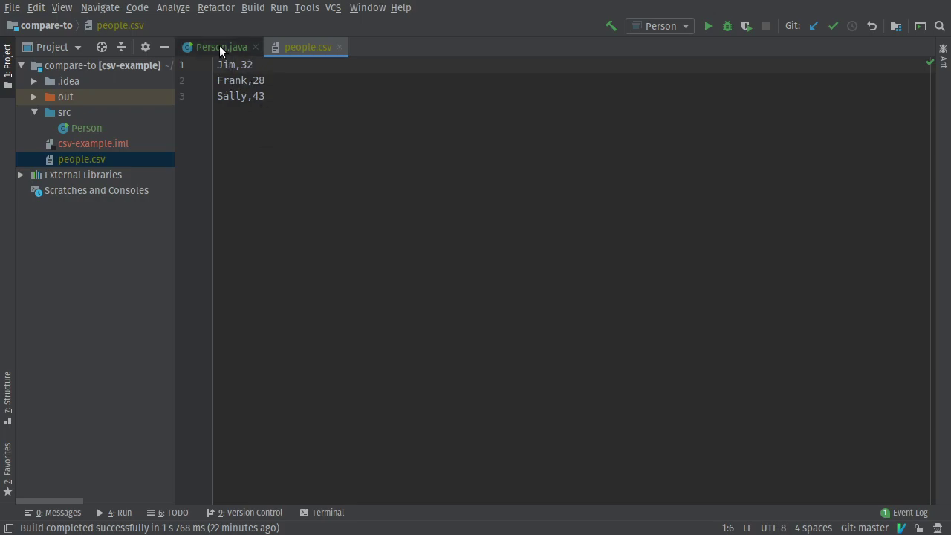
{"action": "left_click", "coordinate": [215, 47]}
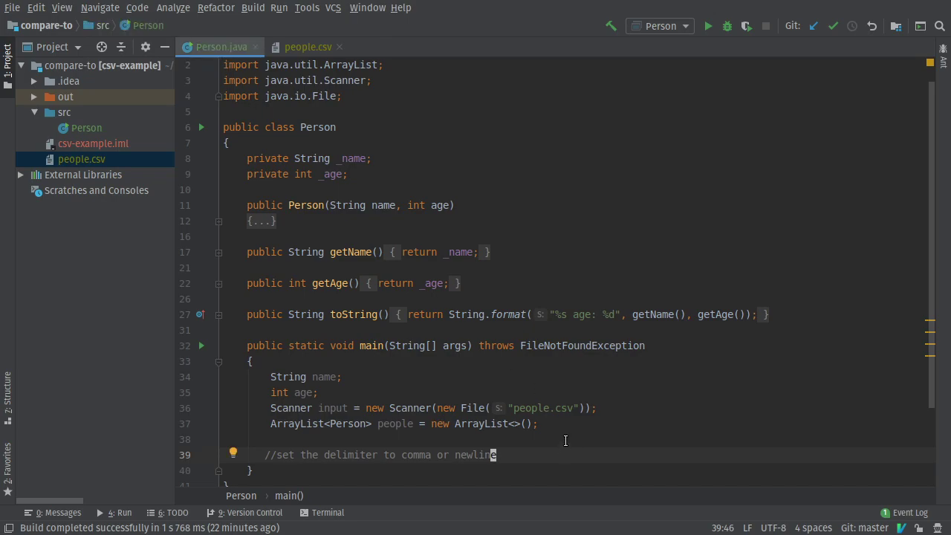
Step: Call `input.useDelimiter(",|\n");` below the delimiter comment
{"action": "type", "text": "inp"}
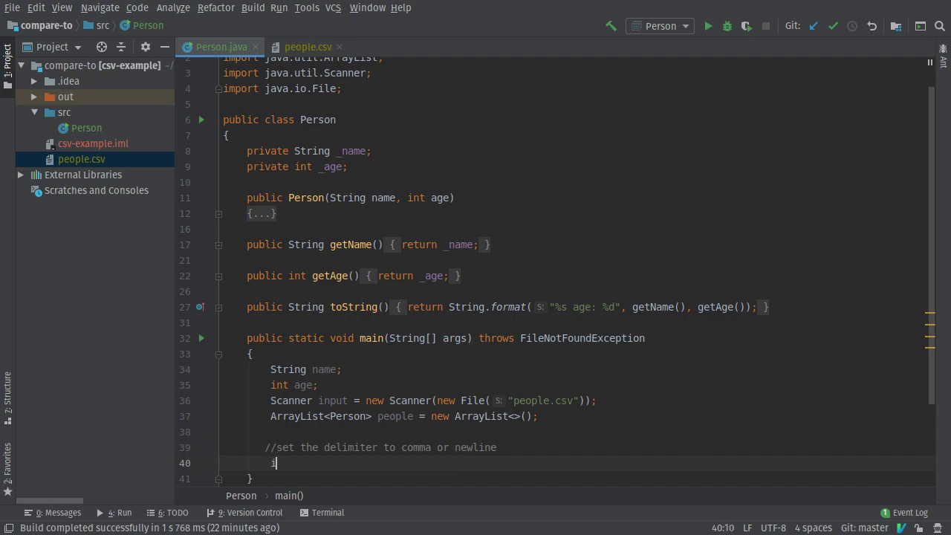
{"action": "type", "text": "nput"}
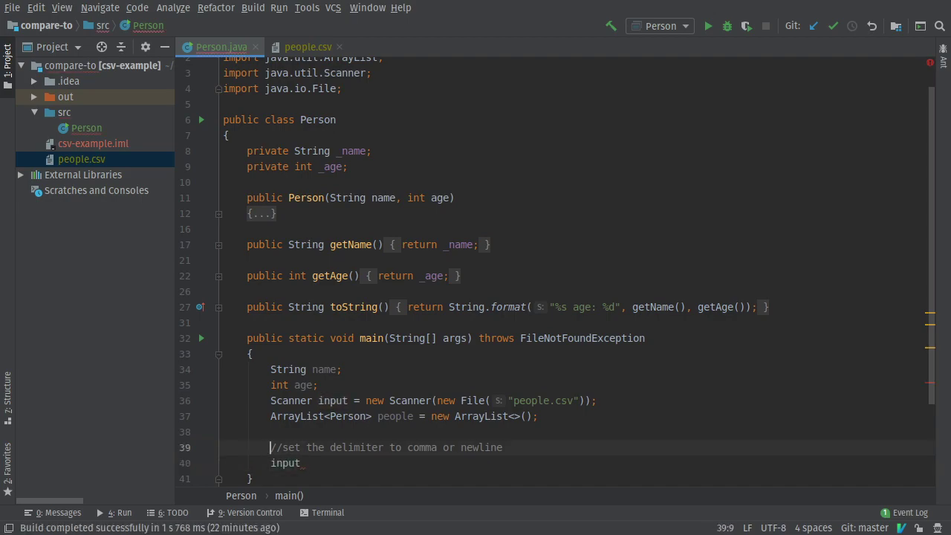
{"action": "type", "text": "."}
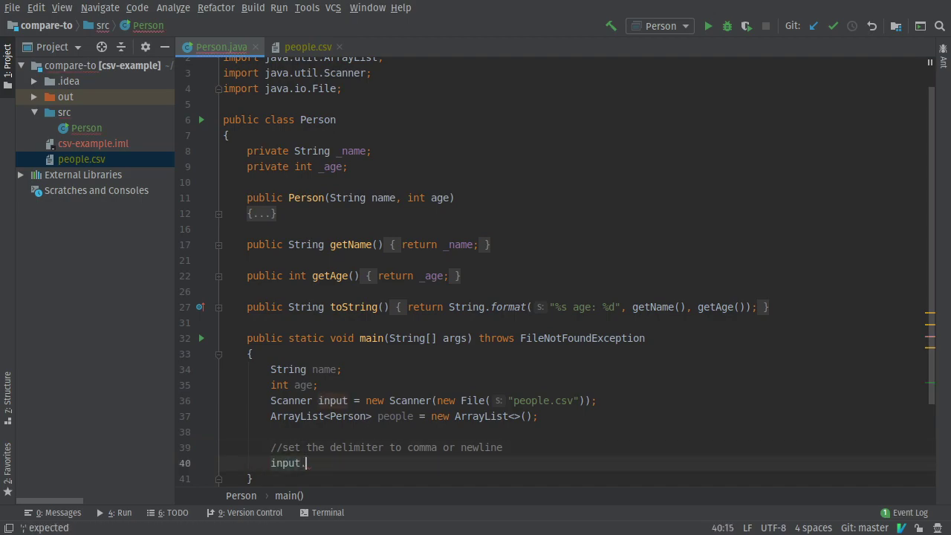
{"action": "type", "text": "useDelimiter()"}
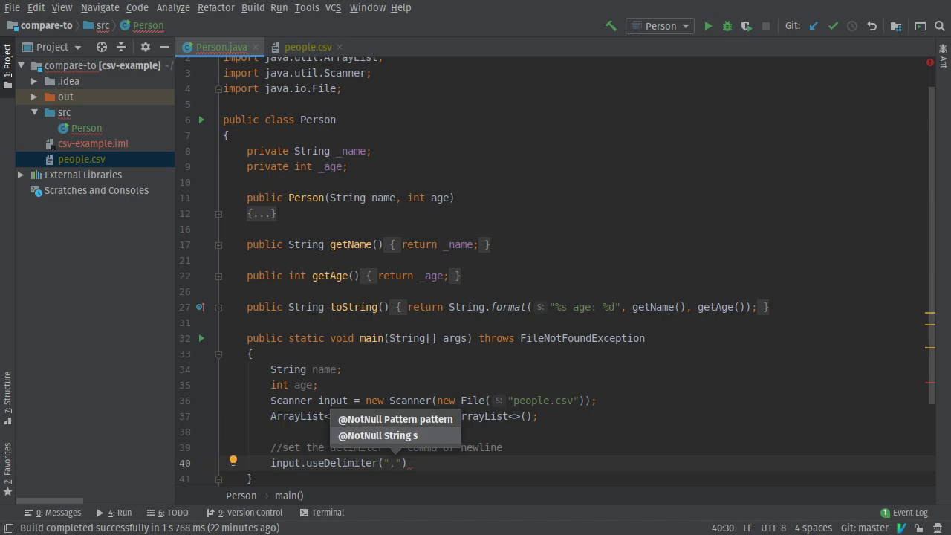
{"action": "type", "text": "|\\n"}
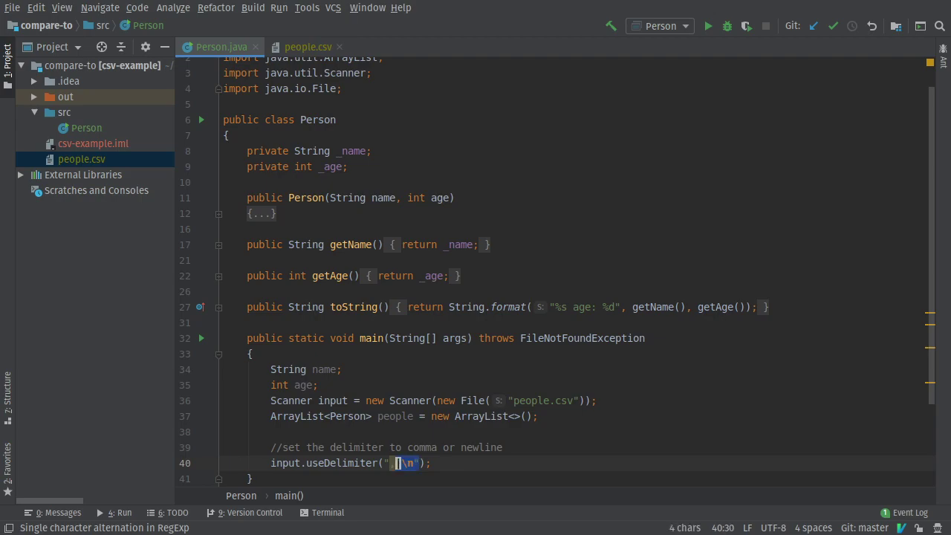
{"action": "type", "text": ",|"}
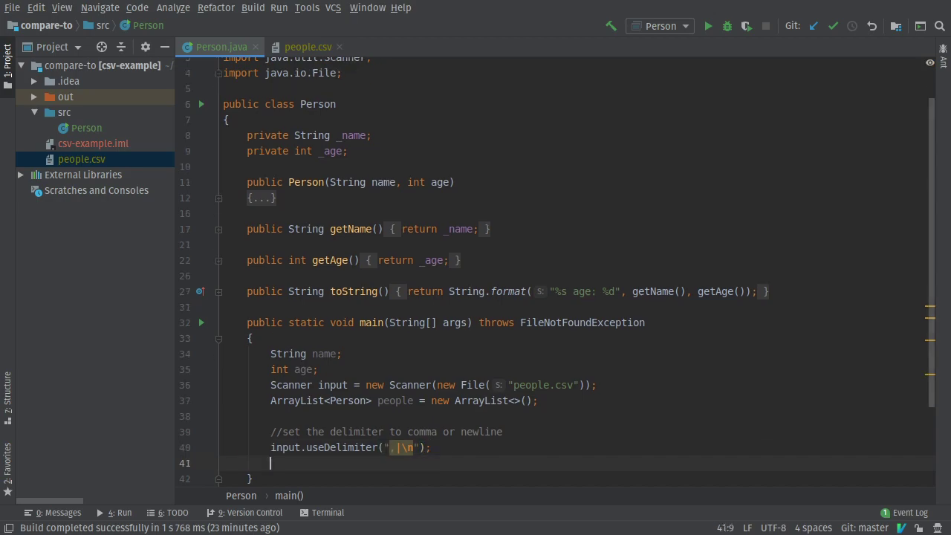
Step: Add a `while(input.hasNext())` loop with a comment about remaining fields
{"action": "type", "text": "//while"}
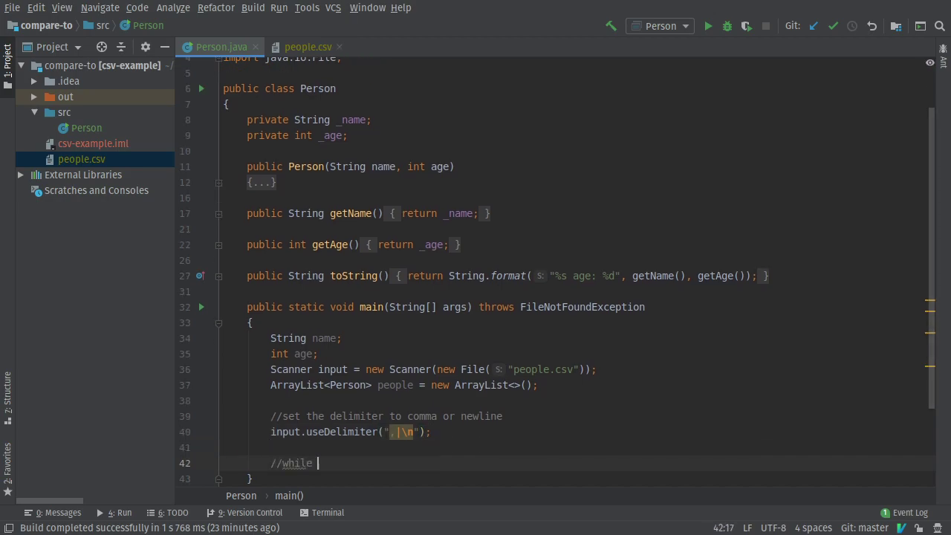
{"action": "type", "text": "there are more field"}
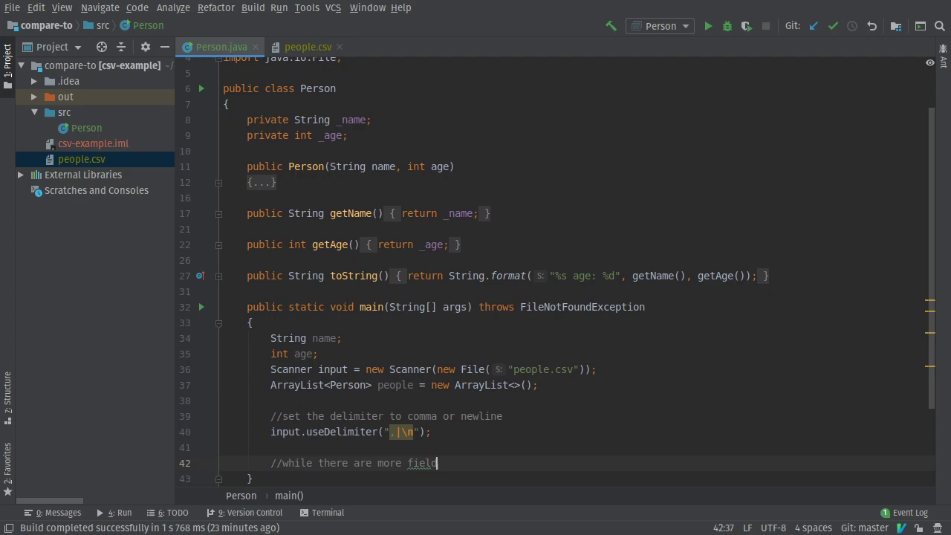
{"action": "type", "text": "s, create people"}
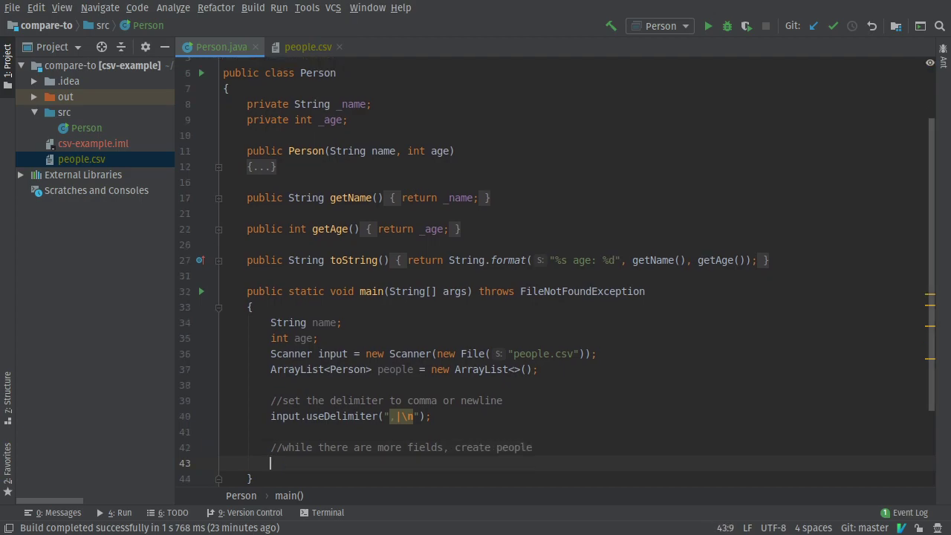
{"action": "type", "text": "while(input)"}
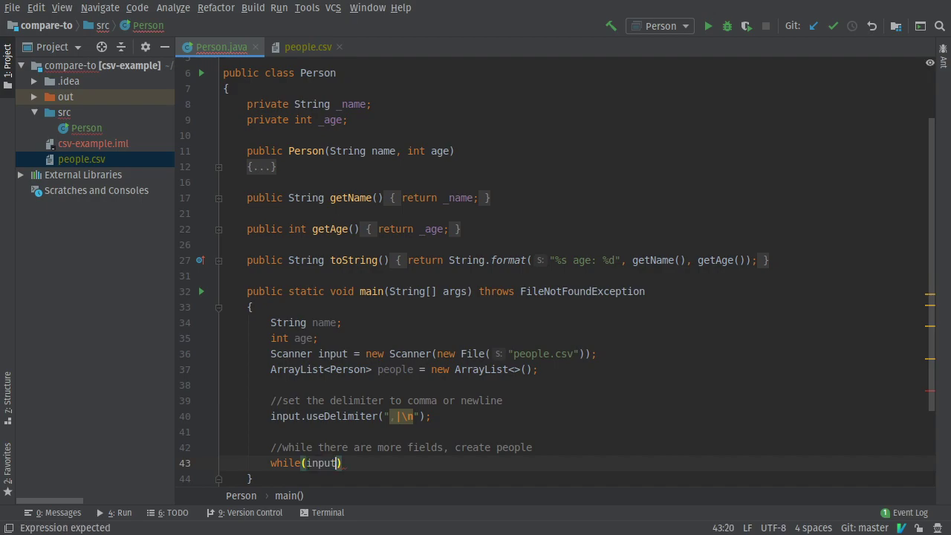
{"action": "type", "text": ".hasNext("}
{"action": "type", "text": "{"}
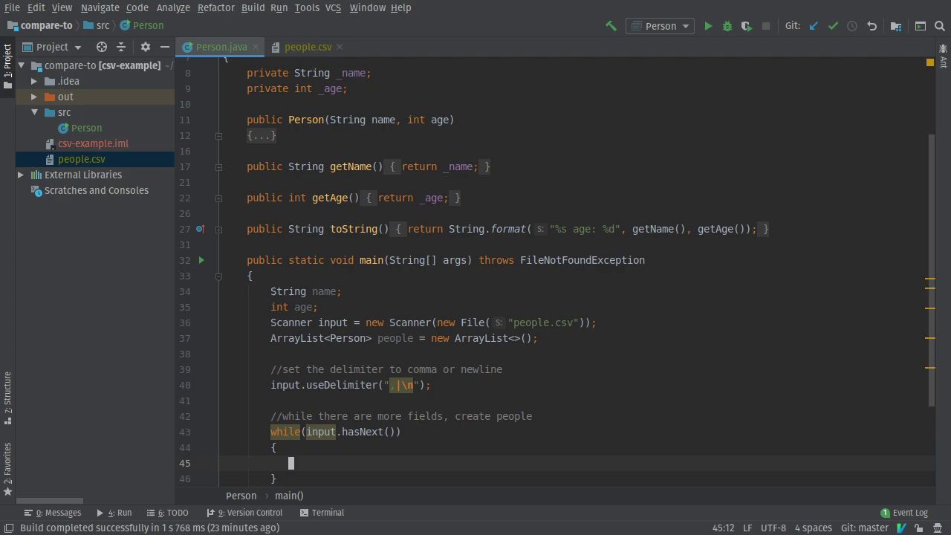
Step: Add comments for getting name and age, creating a person, and printing people
{"action": "type", "text": "//ge"}
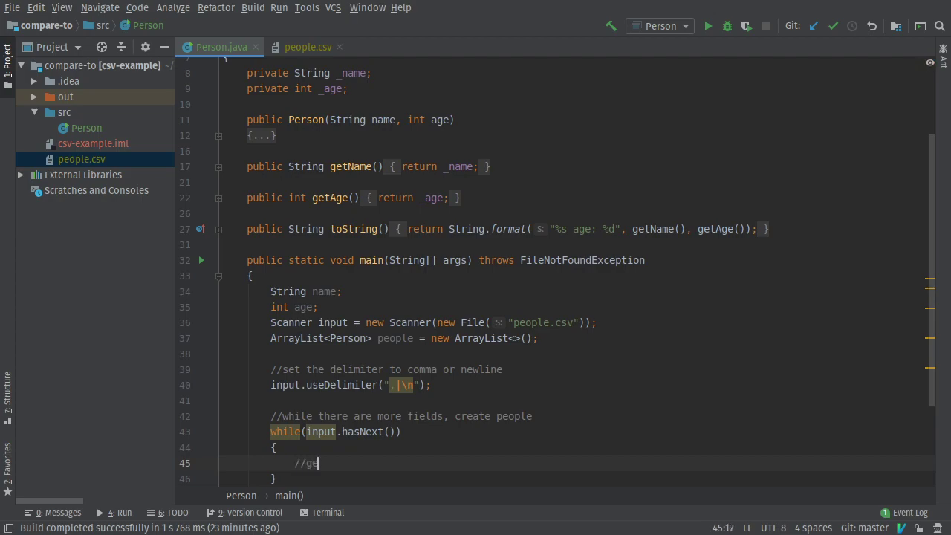
{"action": "type", "text": "t the person"}
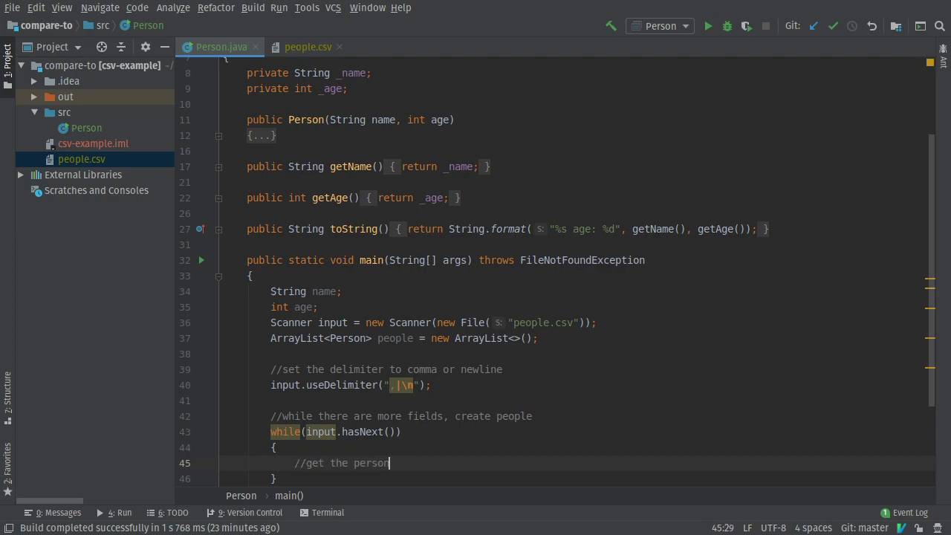
{"action": "type", "text": "'s name"}
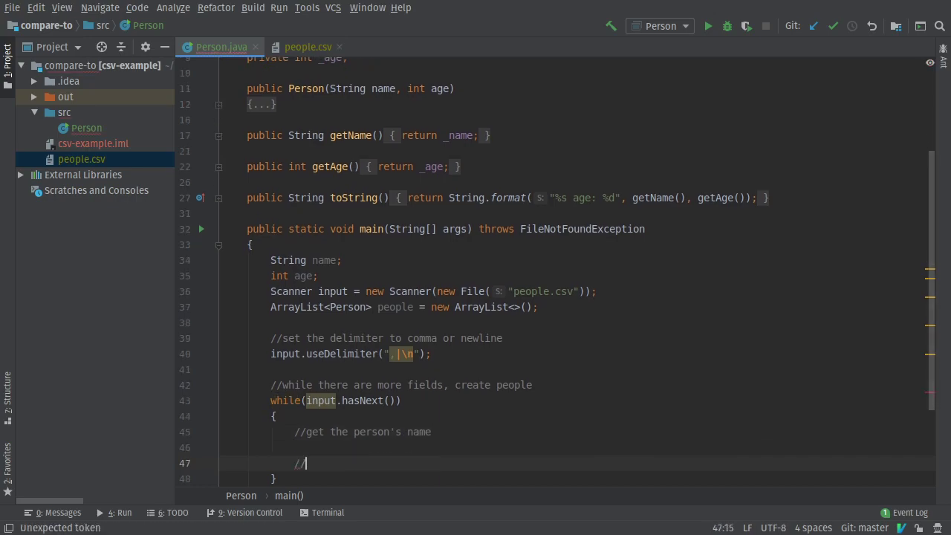
{"action": "type", "text": "get the person's age"}
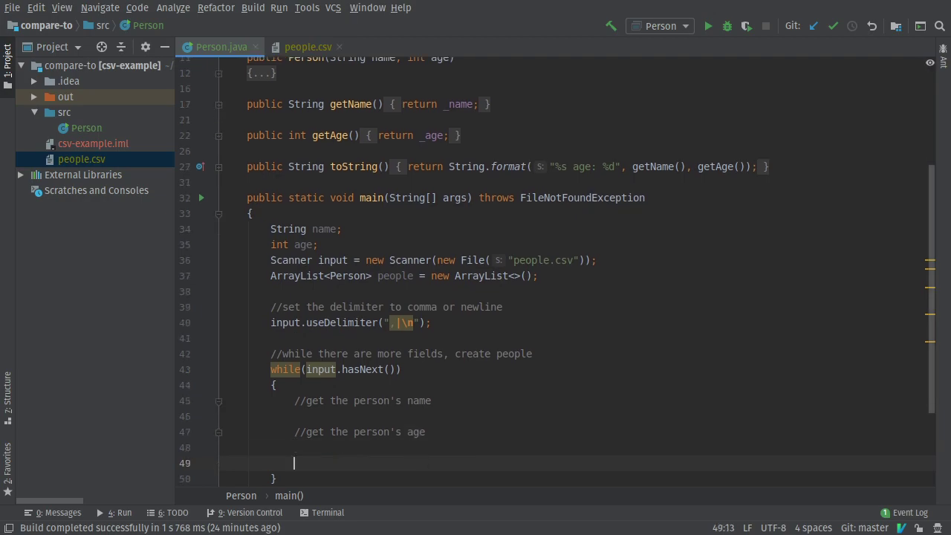
{"action": "type", "text": "//create a new person"}
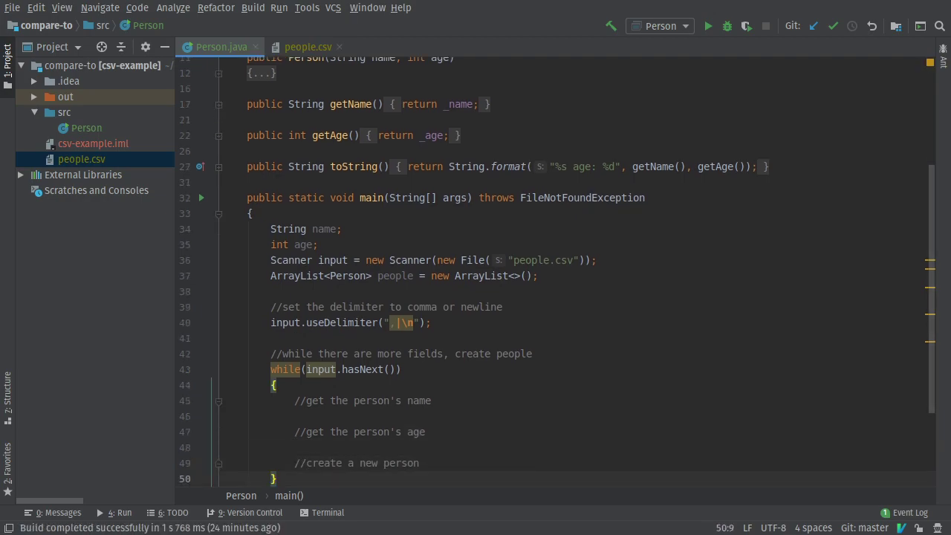
{"action": "type", "text": "//print out the people"}
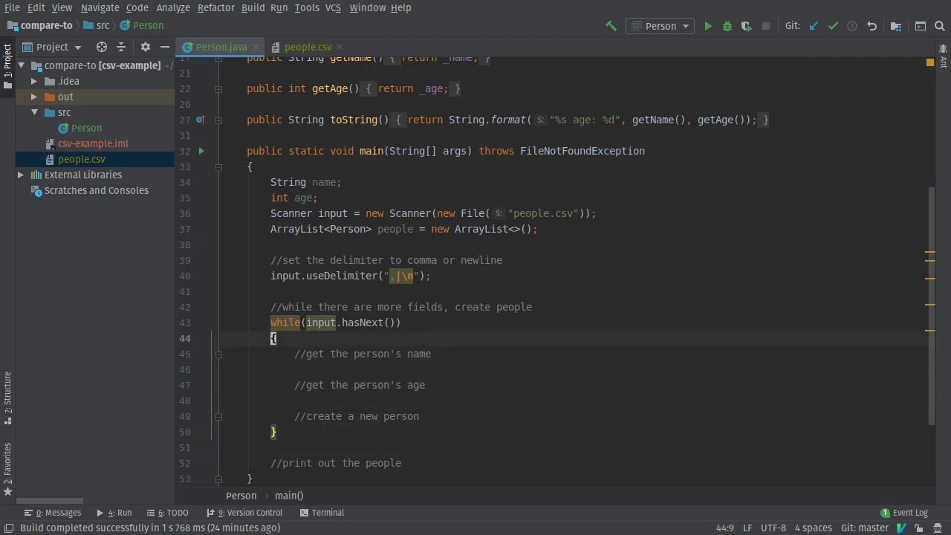
Step: In the loop, read `name = input.next()`, `age = input.nextInt()`, and add `new Person(name, age)`
{"action": "type", "text": "name"}
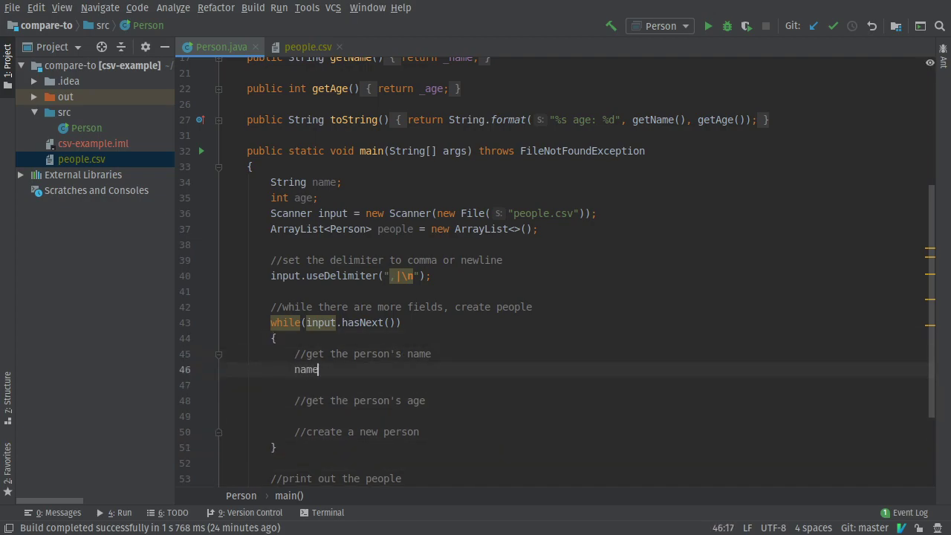
{"action": "type", "text": "= input."}
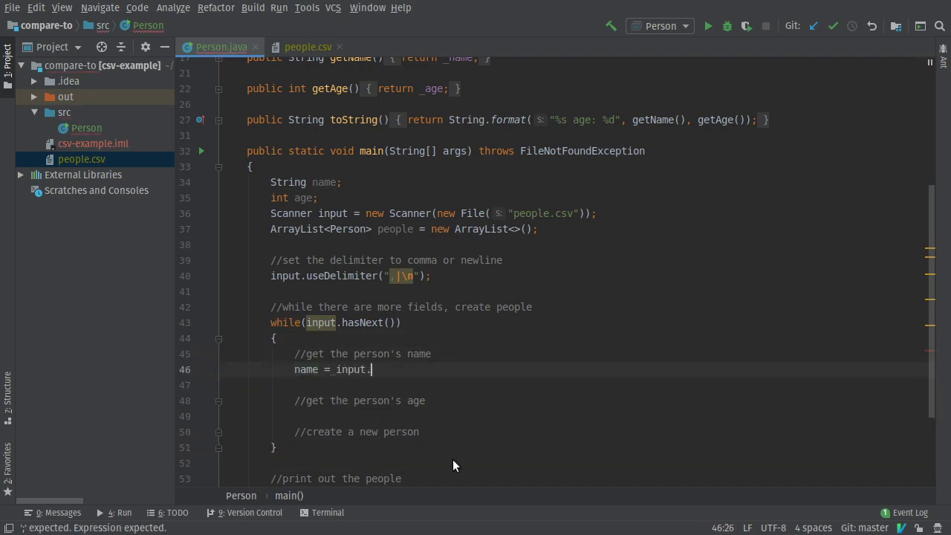
{"action": "type", "text": "next();"}
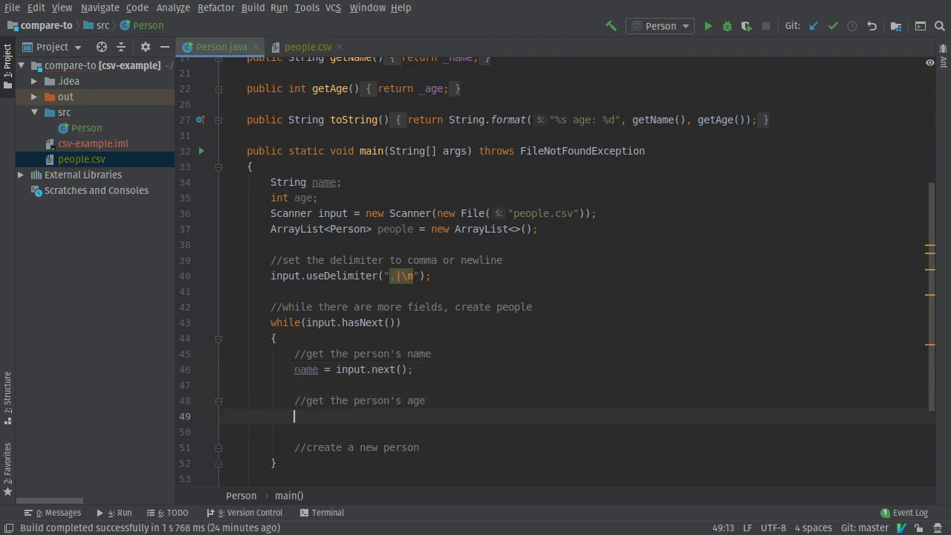
{"action": "type", "text": "age"}
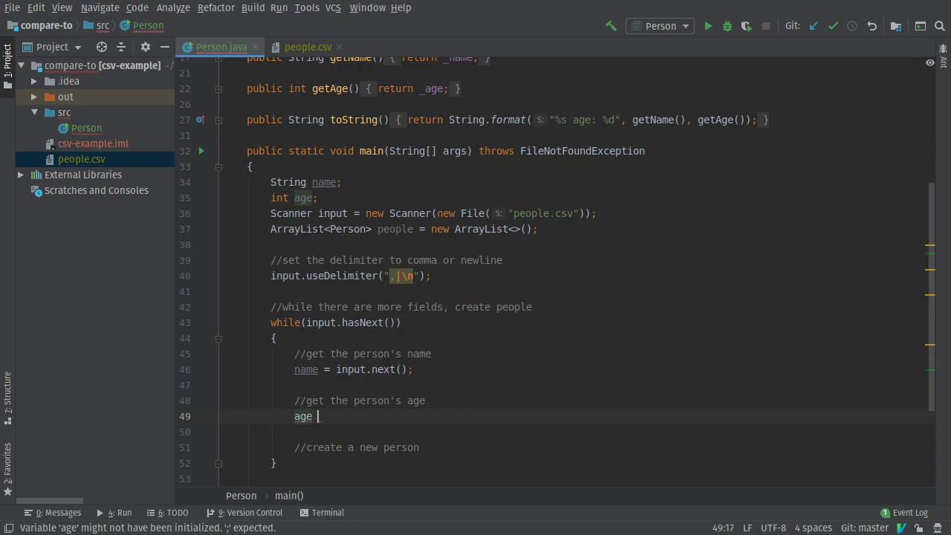
{"action": "type", "text": "= input.nextInt();"}
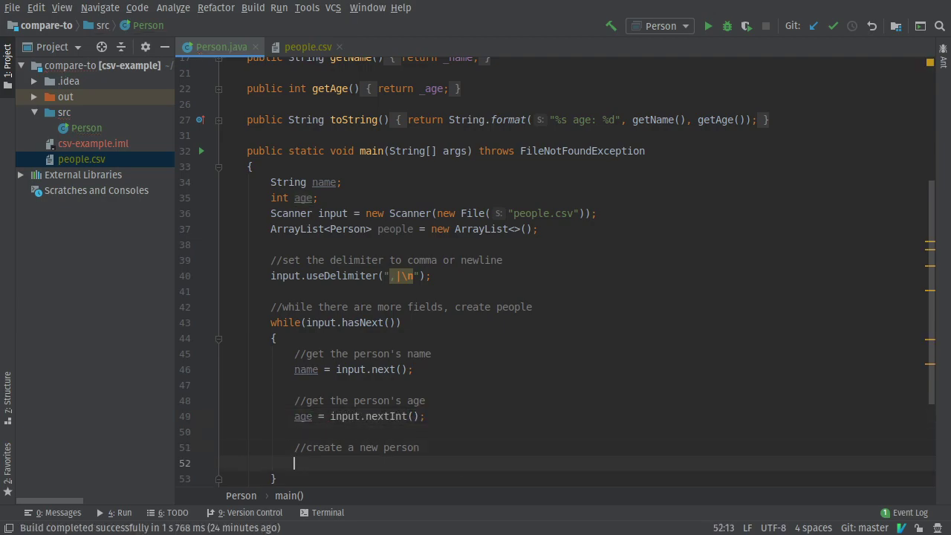
{"action": "type", "text": "people.add(new Person("}
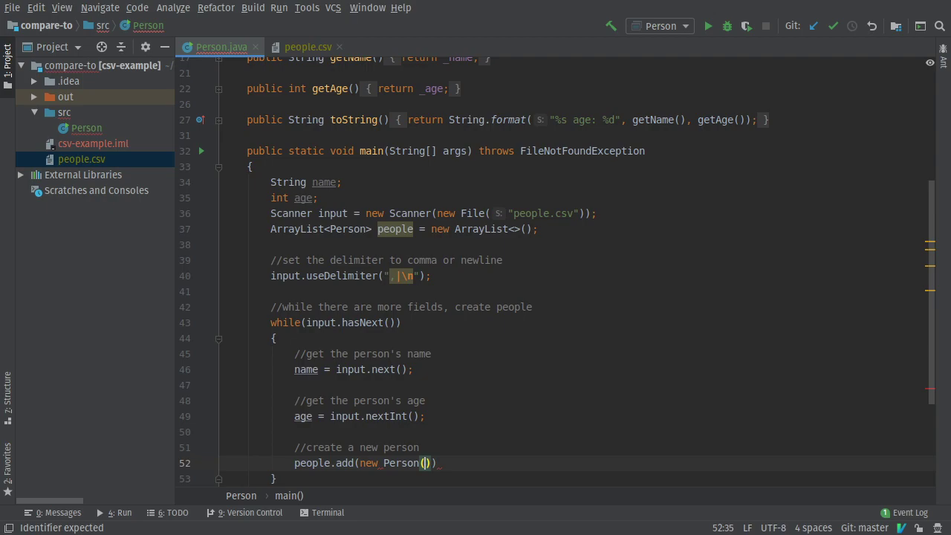
{"action": "type", "text": "name, age"}
{"action": "type", "text": "//print out the people"}
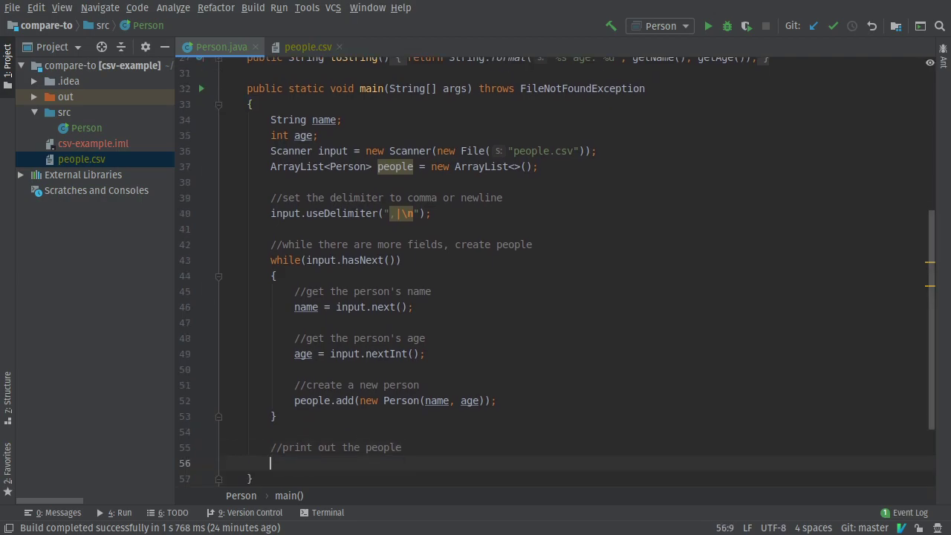
Step: Add `System.out.println(people);` below the print comment
{"action": "type", "text": "System.out.println();"}
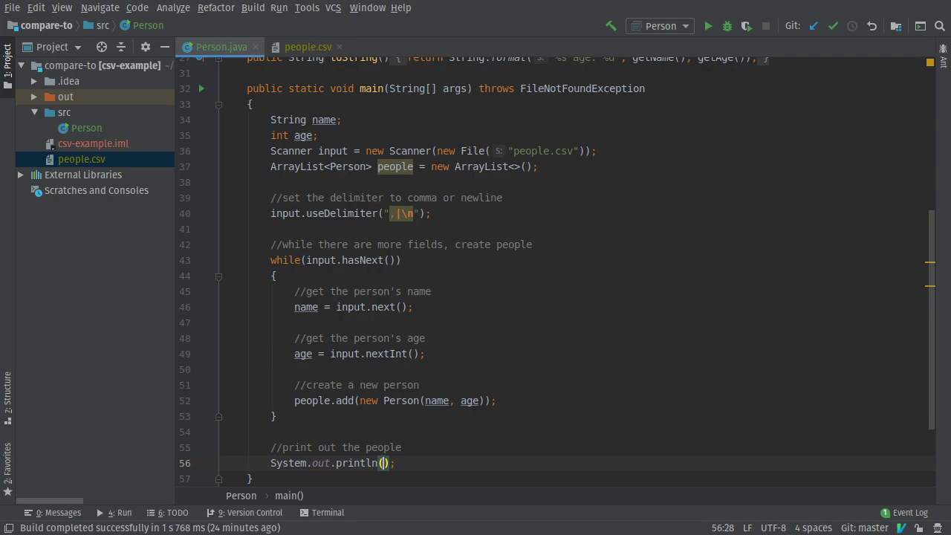
{"action": "type", "text": "people"}
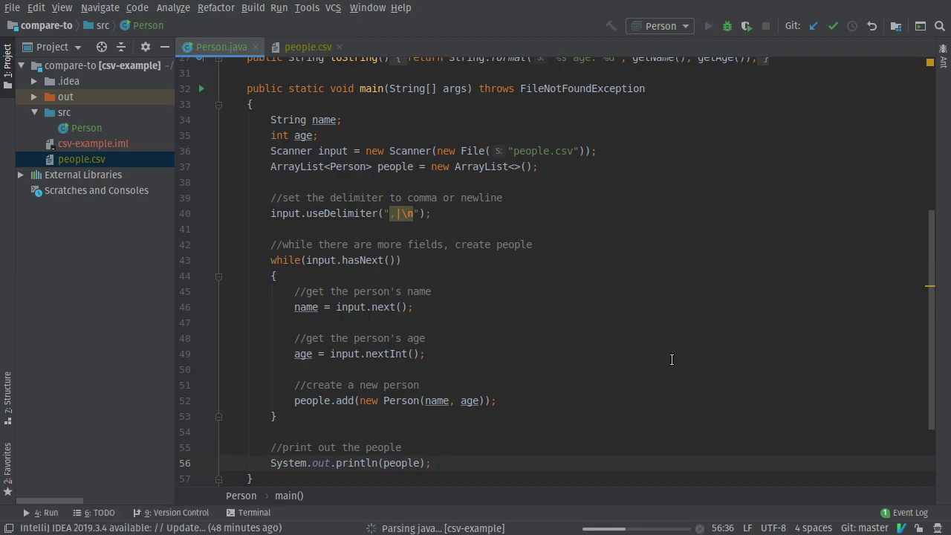
Step: Run Person and confirm it prints Jim age 32, Frank age 28, Sally age 43
{"action": "left_click", "coordinate": [708, 26]}
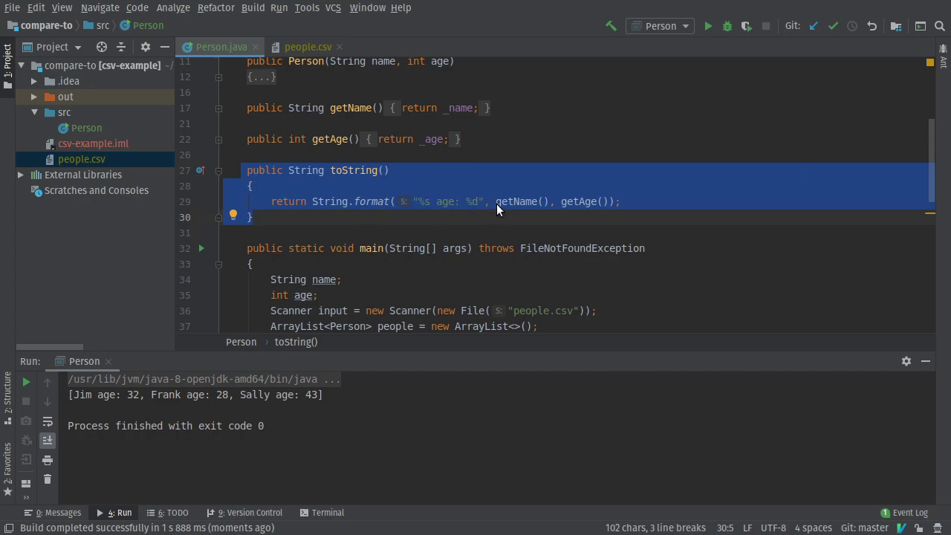
{"action": "mouse_move", "coordinate": [446, 204]}
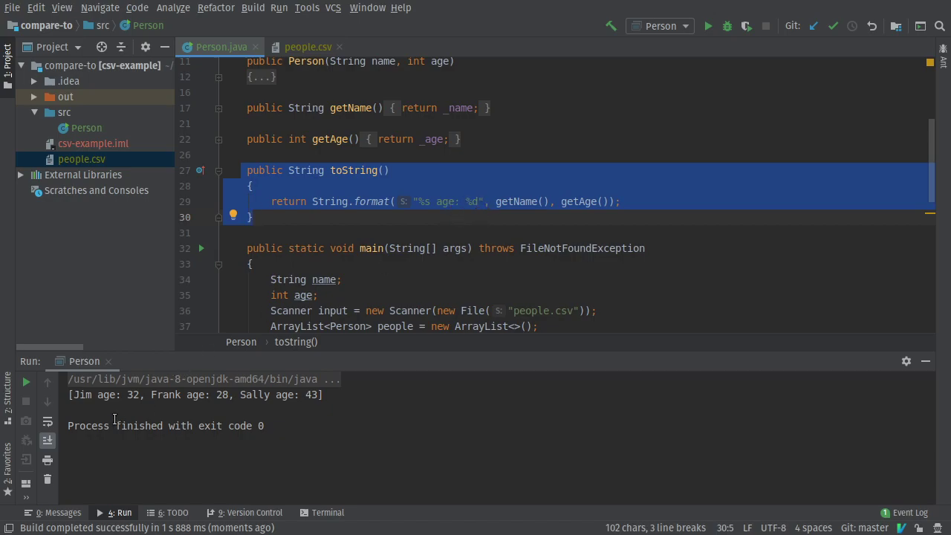
{"action": "mouse_move", "coordinate": [441, 252]}
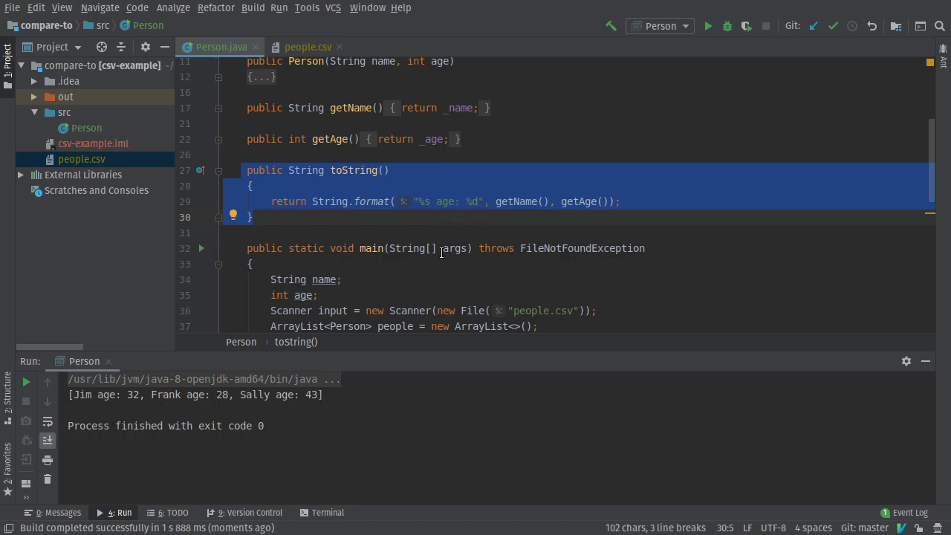